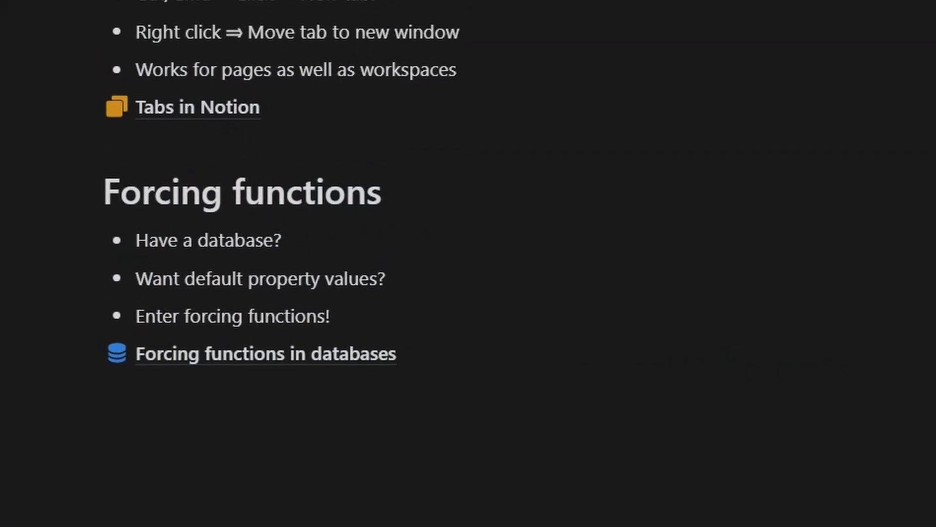
Step: Go to the Forcing functions in databases page and start editing its body
{"action": "scroll", "scroll_direction": "up", "scroll_amount": 3}
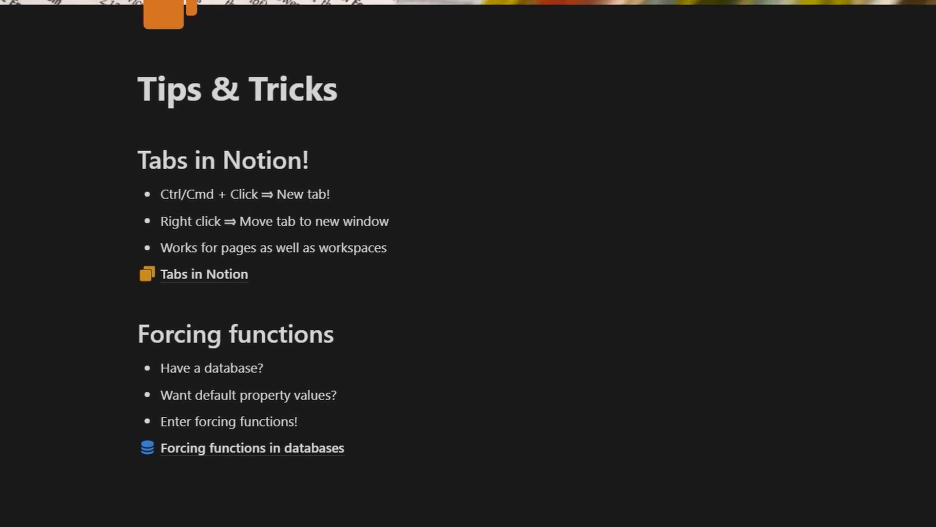
{"action": "scroll", "scroll_direction": "down", "scroll_amount": 3}
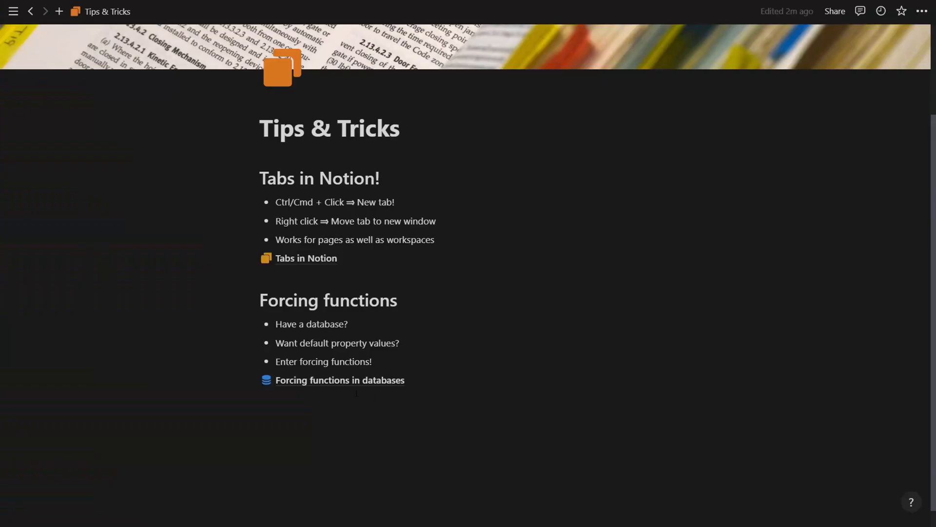
{"action": "left_click", "coordinate": [339, 380]}
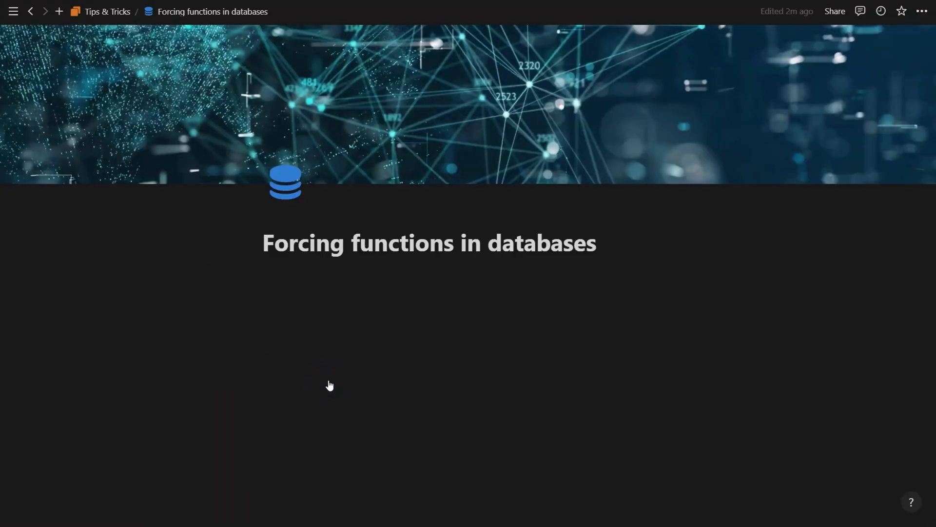
{"action": "mouse_move", "coordinate": [352, 323]}
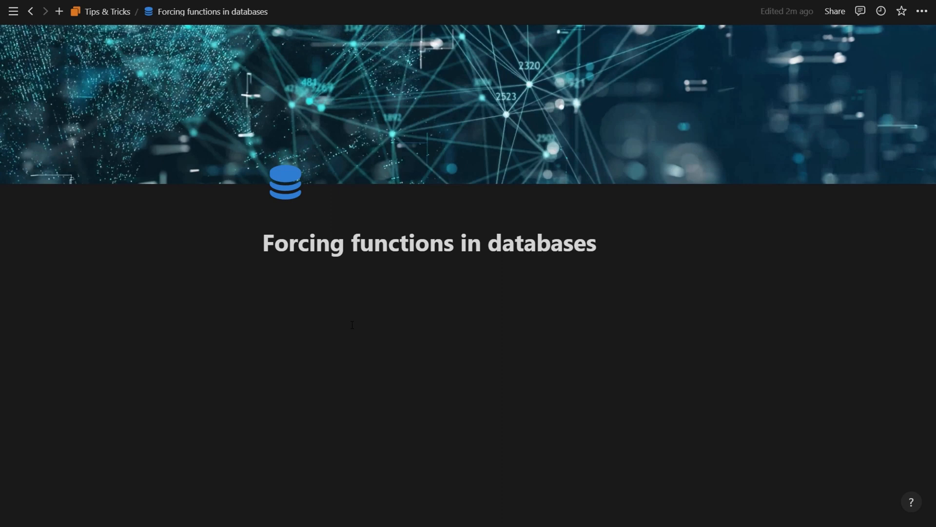
{"action": "left_click", "coordinate": [352, 324]}
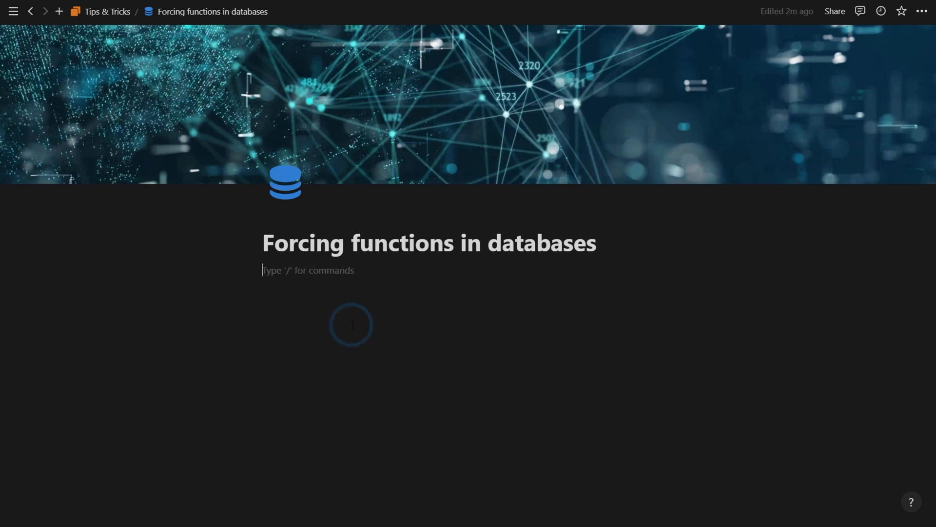
Step: Insert a database table via /datab and title it 'Test of forcing functions'
{"action": "type", "text": "/"}
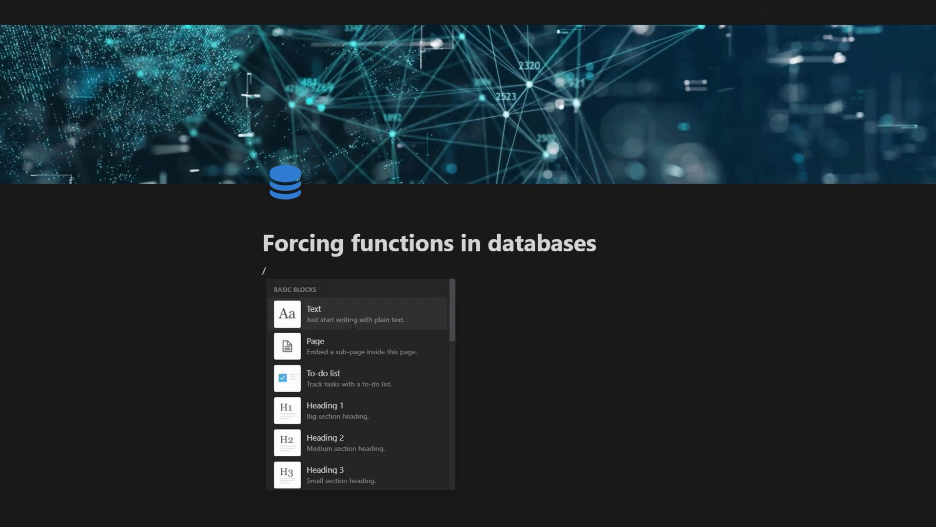
{"action": "type", "text": "datab"}
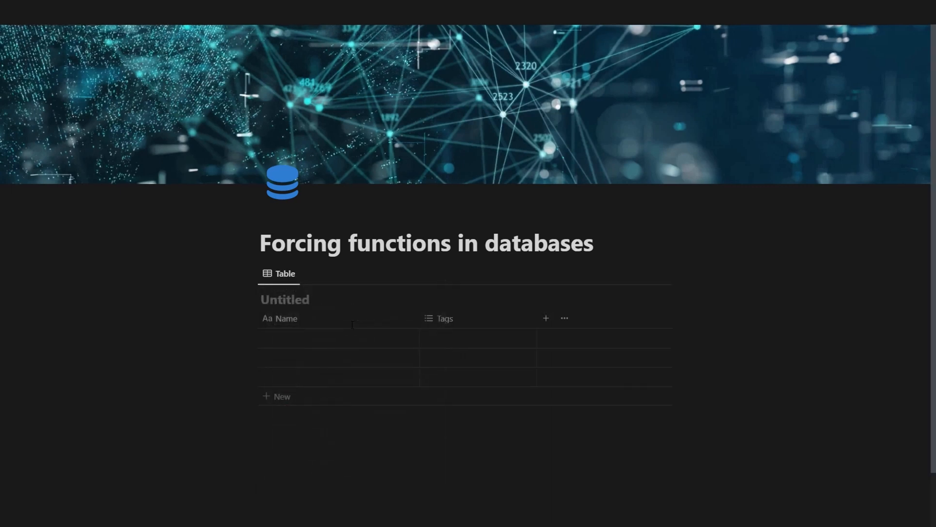
{"action": "type", "text": "Tes"}
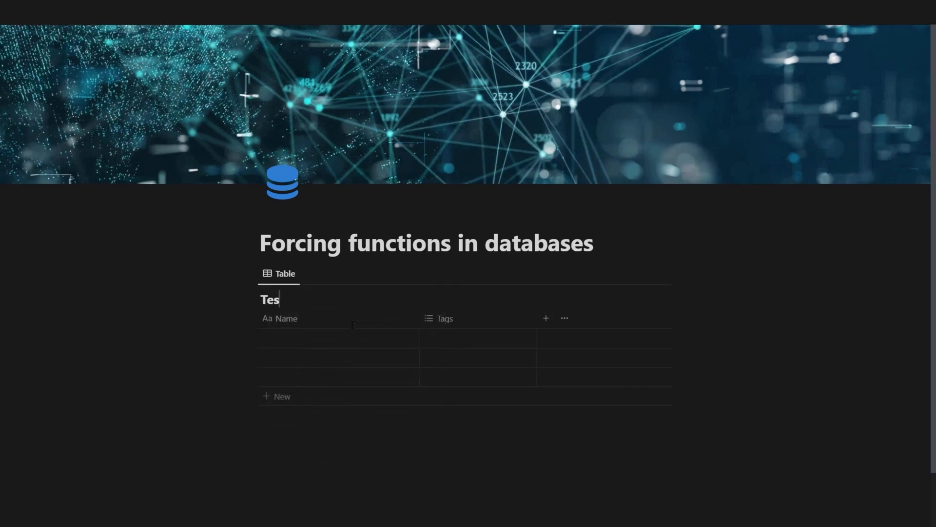
{"action": "type", "text": "t of forcing"}
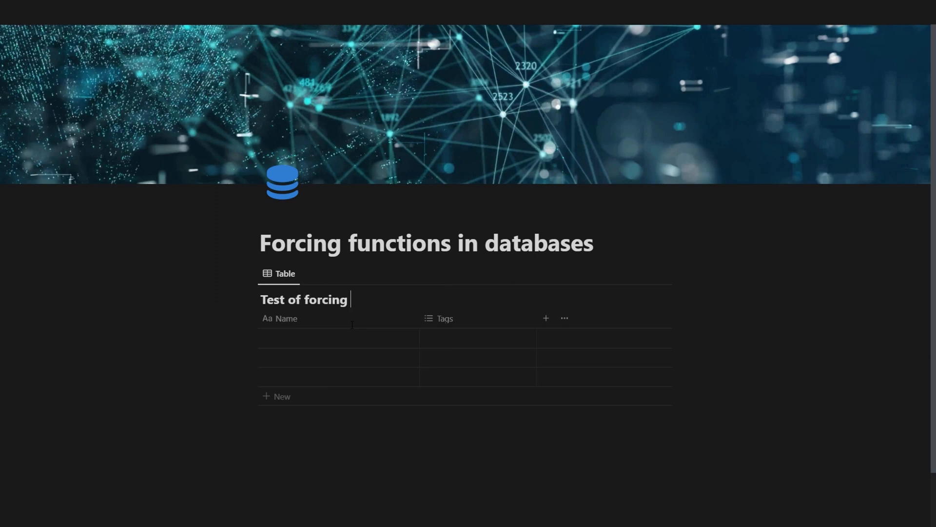
{"action": "type", "text": "functions"}
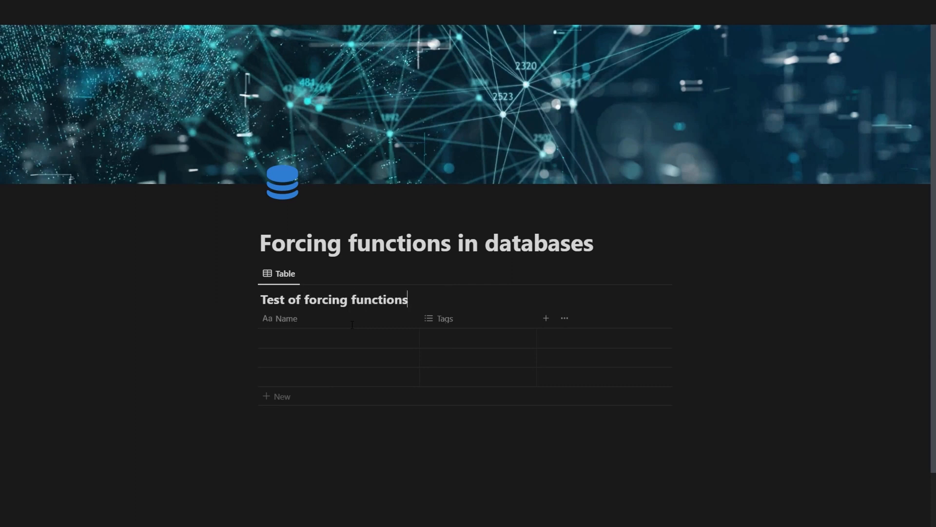
{"action": "left_click", "coordinate": [339, 338]}
{"action": "type", "text": "Entry 1"}
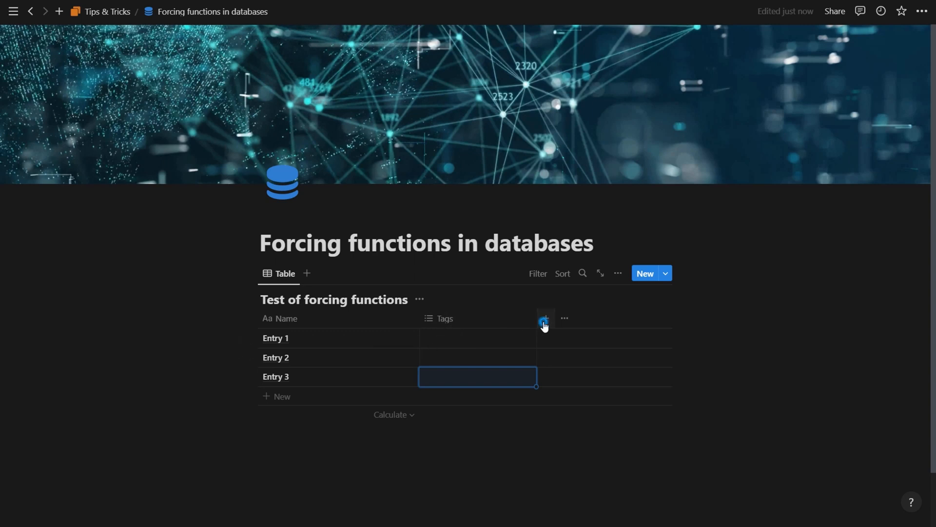
Step: Add a Date column and a Number column alongside Name and Tags
{"action": "left_click", "coordinate": [544, 318]}
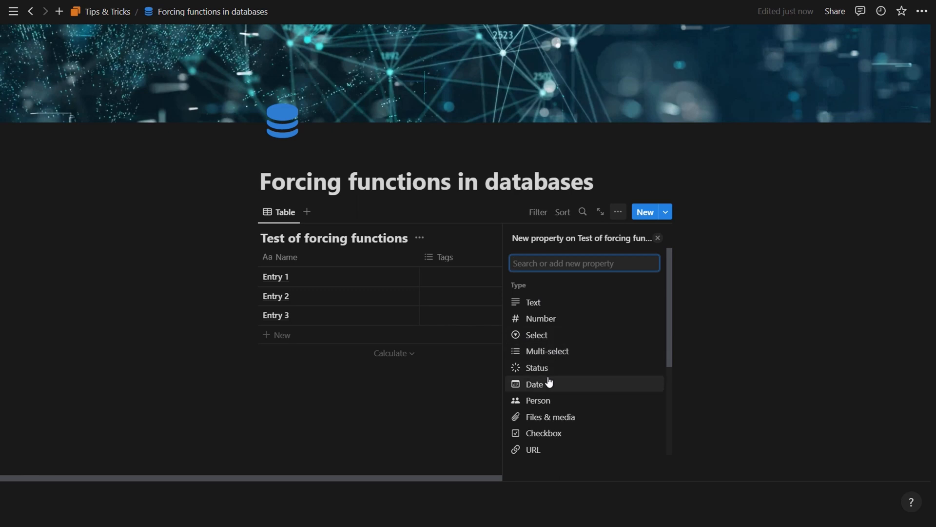
{"action": "left_click", "coordinate": [535, 385]}
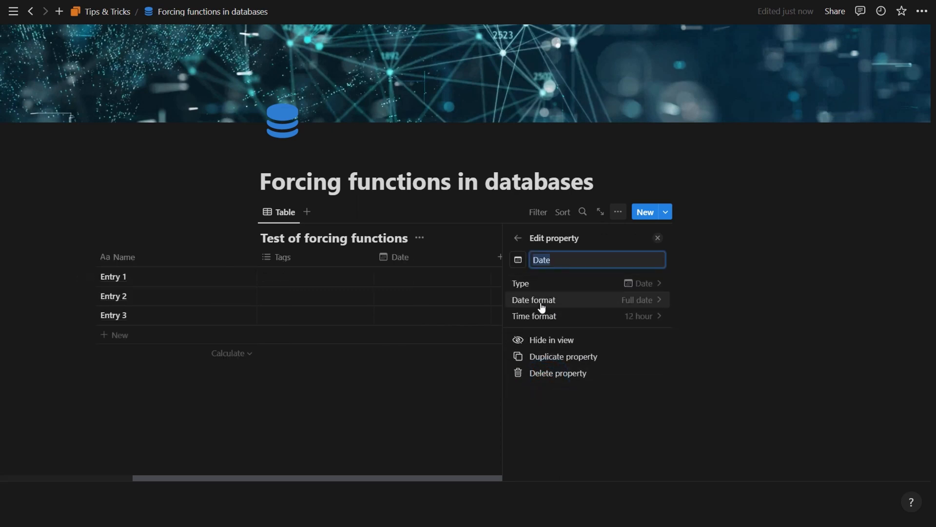
{"action": "left_click", "coordinate": [658, 238]}
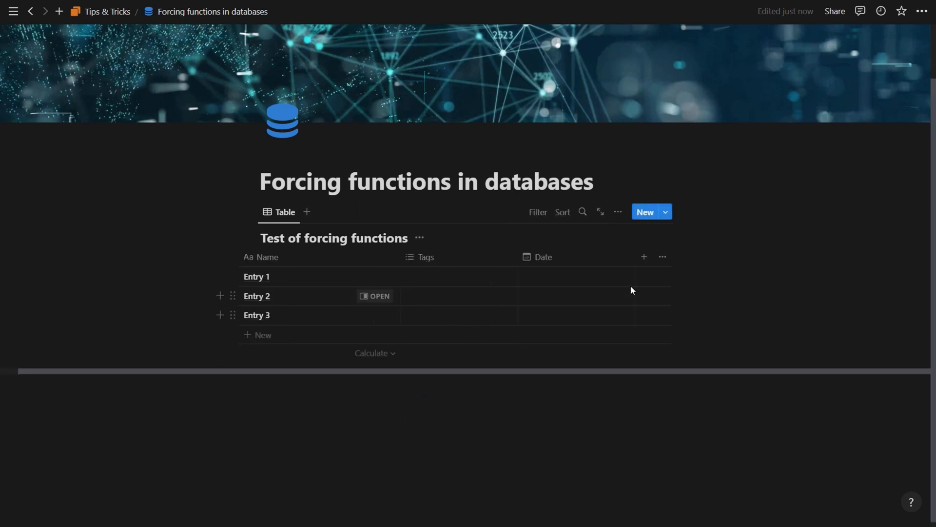
{"action": "left_click", "coordinate": [644, 257]}
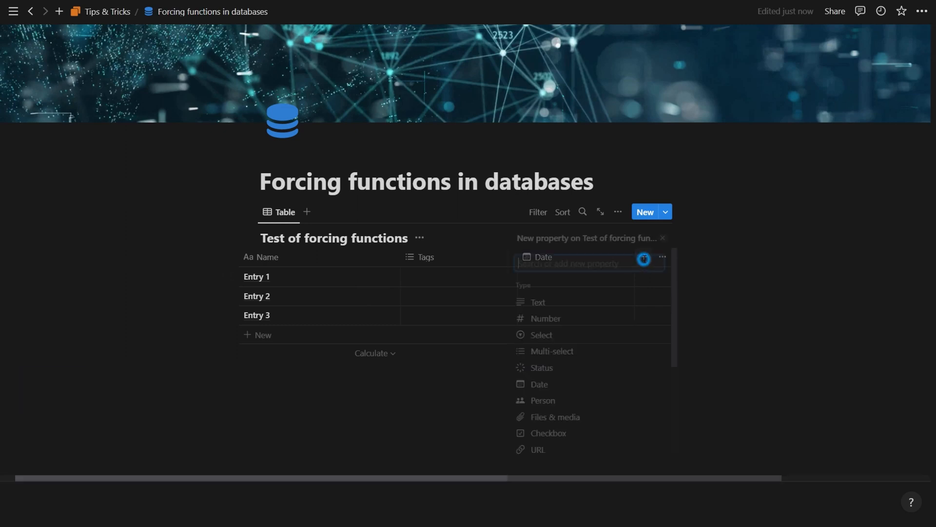
{"action": "left_click", "coordinate": [545, 318]}
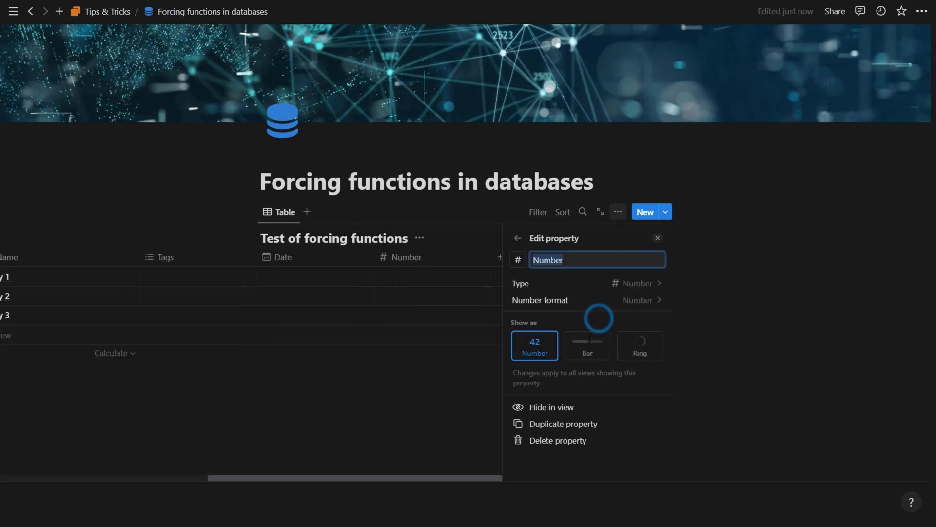
{"action": "left_click", "coordinate": [658, 238]}
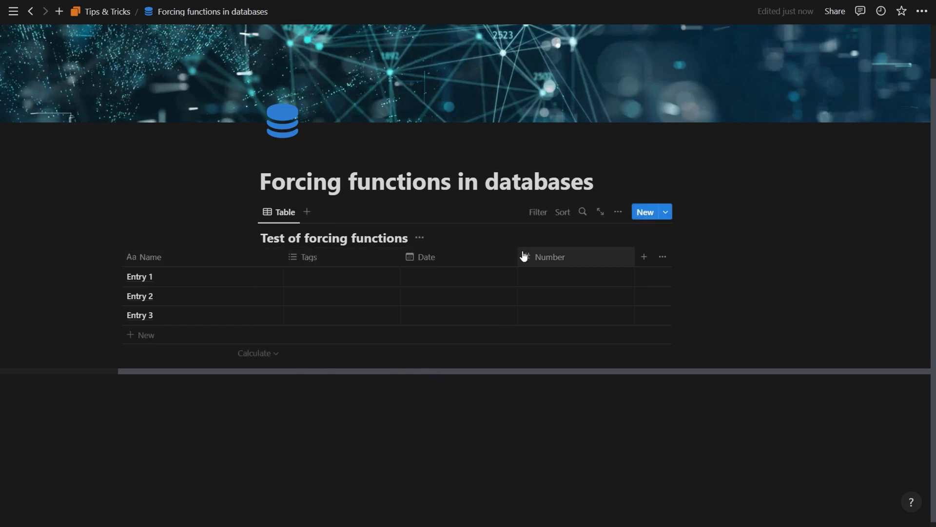
{"action": "mouse_move", "coordinate": [146, 335]}
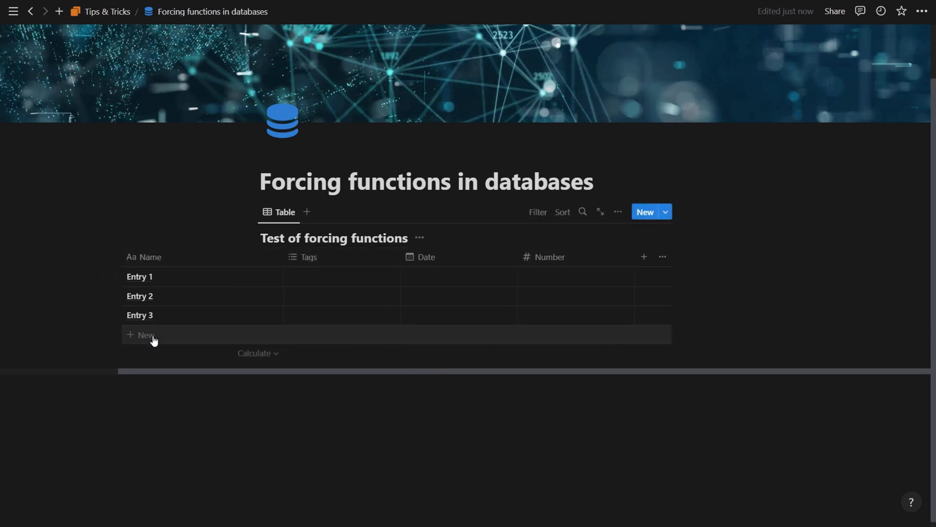
Step: Add a row named Entry 4 and view the New button's templates dropdown
{"action": "left_click", "coordinate": [143, 334]}
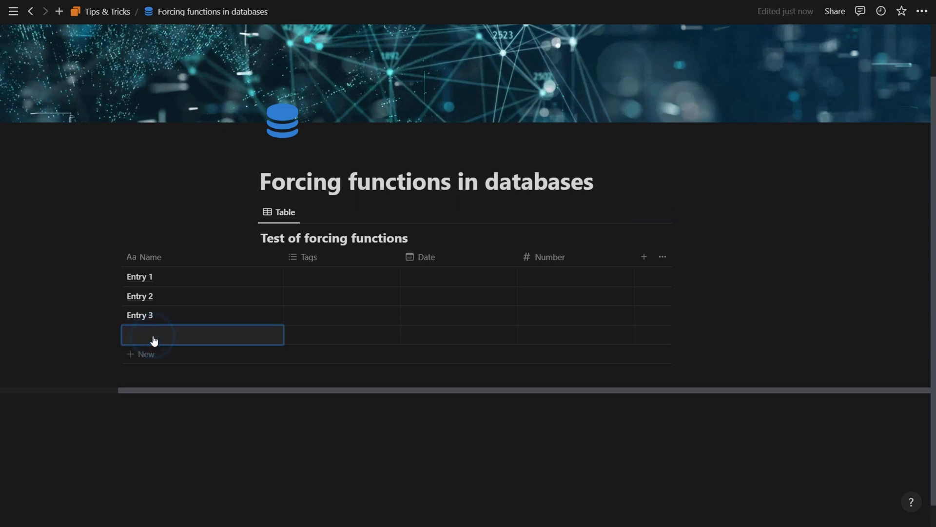
{"action": "type", "text": "Entry 4"}
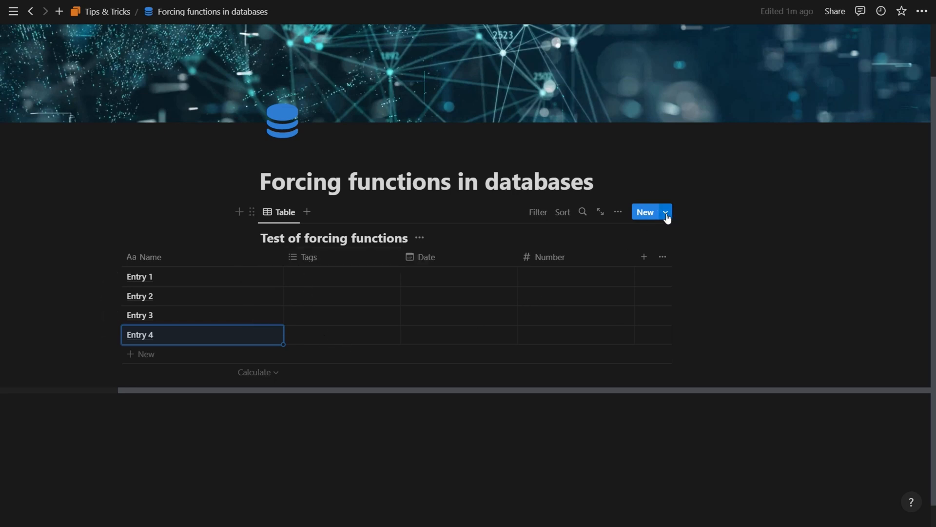
{"action": "left_click", "coordinate": [664, 212]}
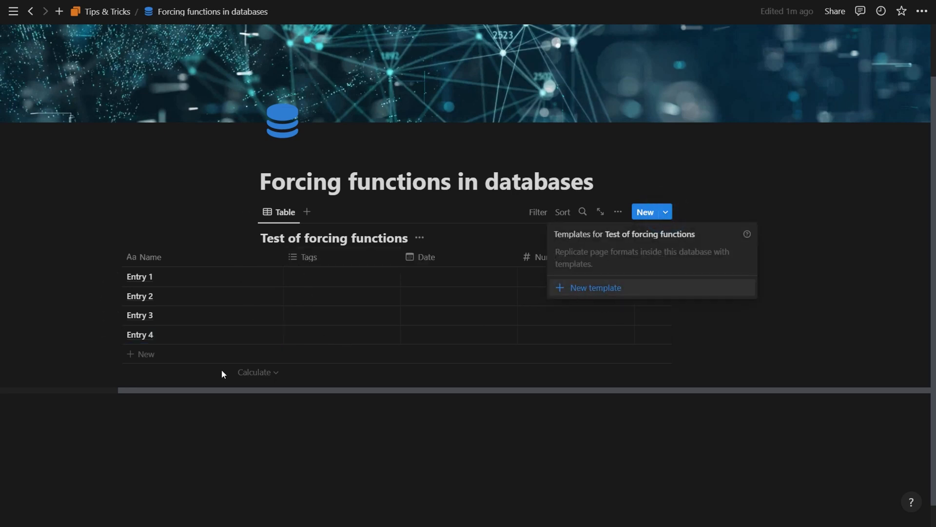
{"action": "mouse_move", "coordinate": [313, 342]}
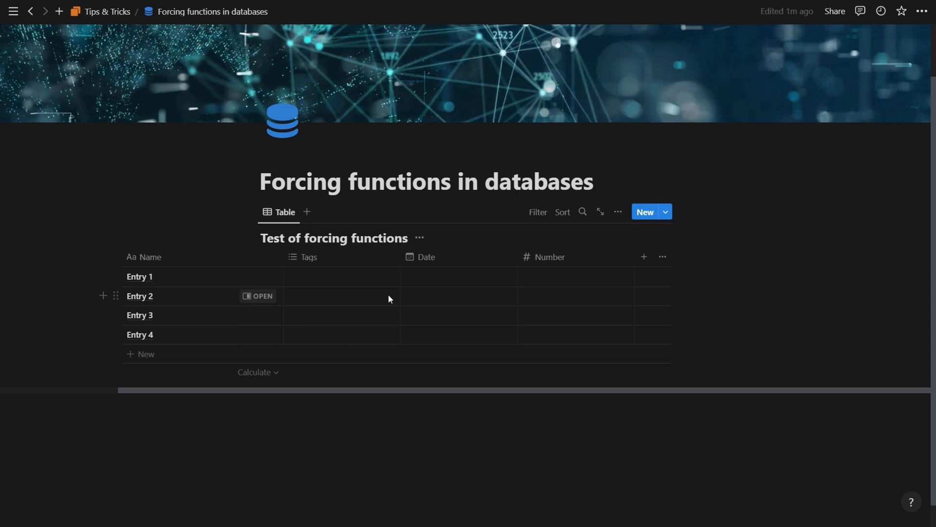
Step: Create a Yellow tag on Entry 1 and tag Entry 2 as Green
{"action": "left_click", "coordinate": [536, 212]}
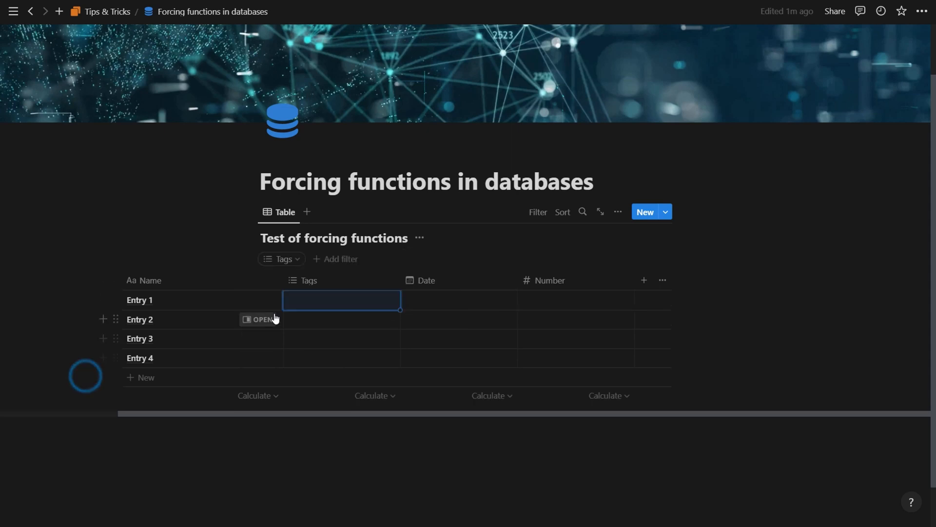
{"action": "type", "text": "Yello"}
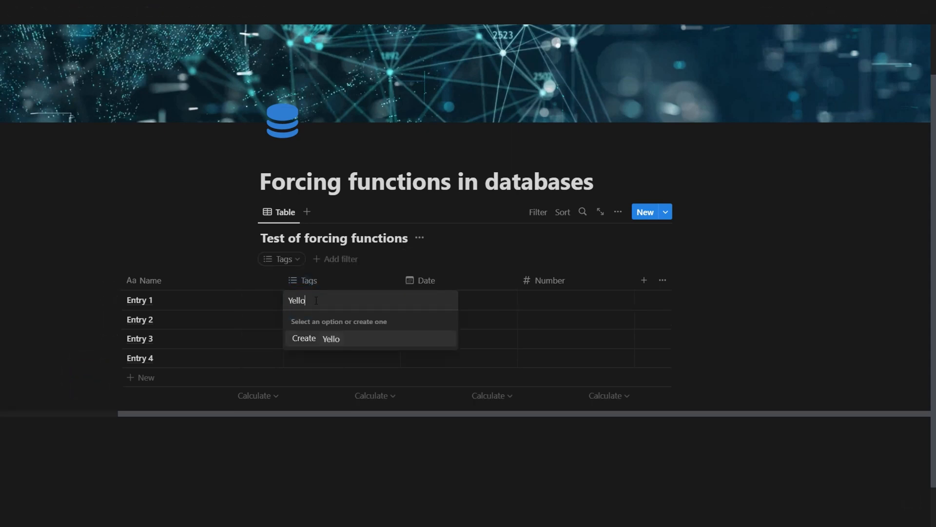
{"action": "left_click", "coordinate": [318, 338]}
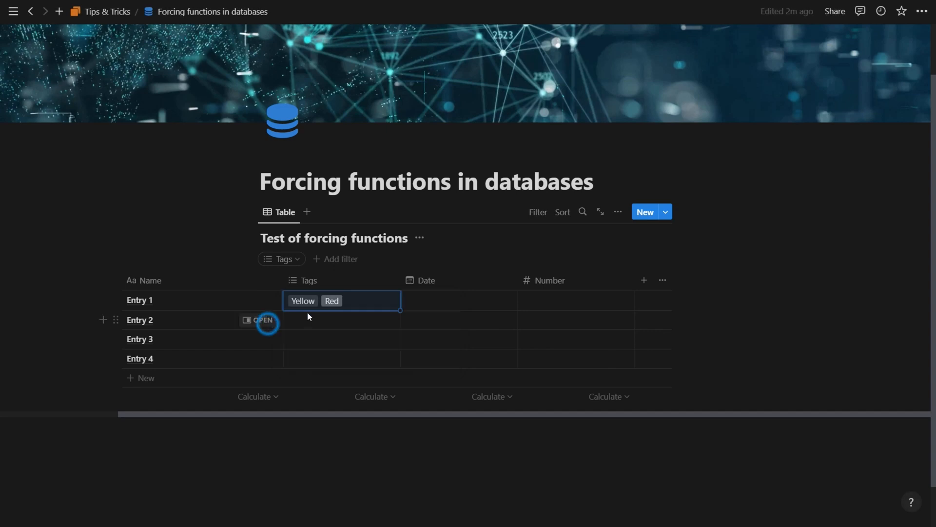
{"action": "left_click", "coordinate": [340, 320]}
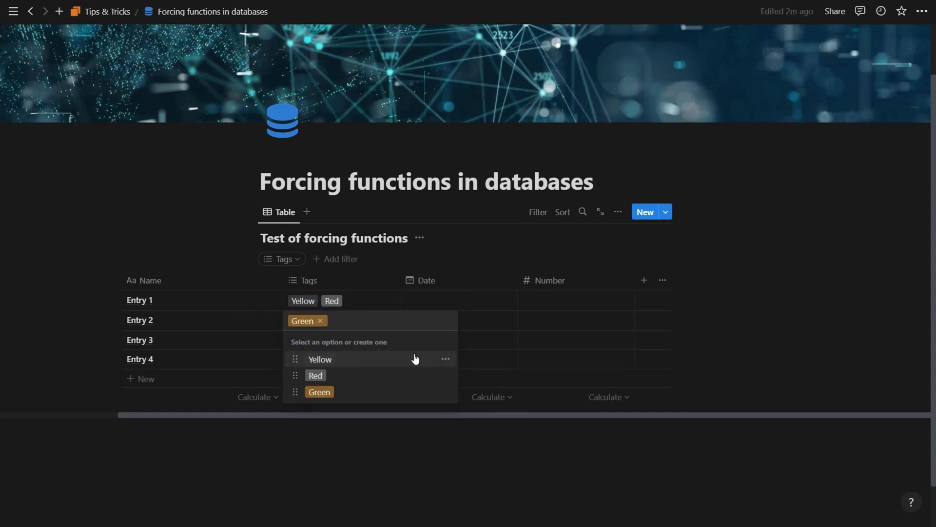
{"action": "left_click", "coordinate": [445, 359]}
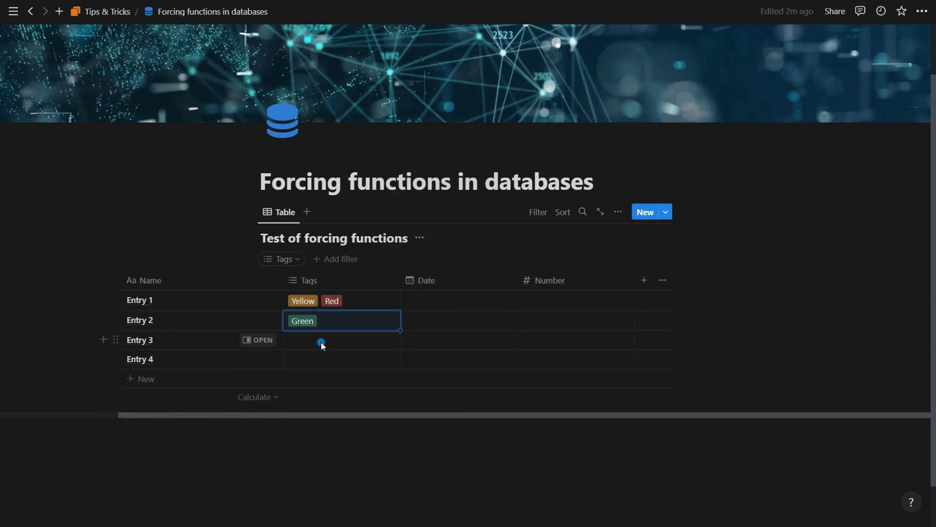
Step: Tag Entry 4 as Yellow
{"action": "left_click", "coordinate": [321, 344]}
{"action": "type", "text": "Y"}
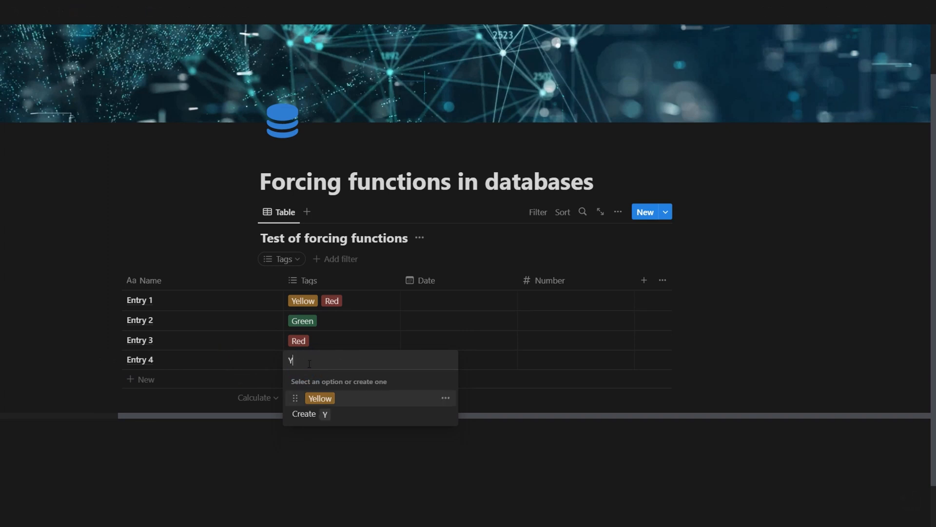
{"action": "left_click", "coordinate": [320, 398]}
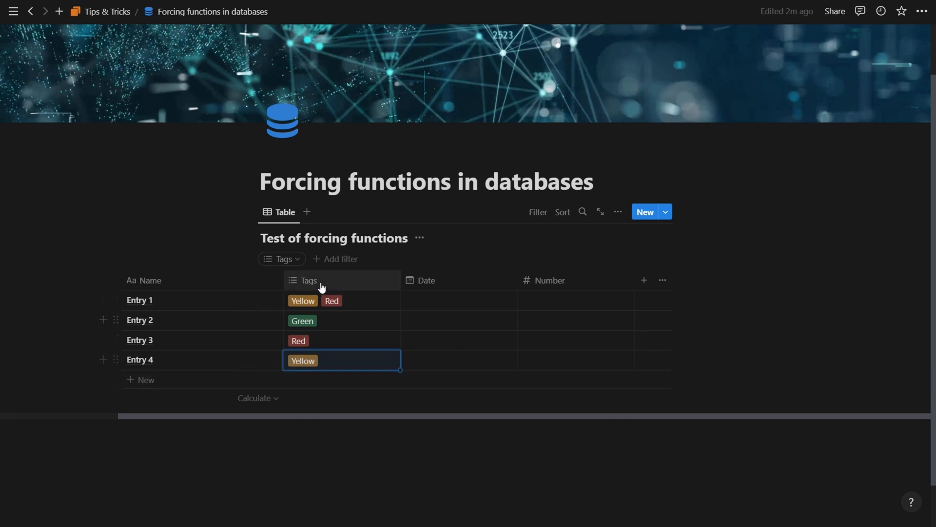
Step: Filter the Tags column to show only Red-tagged entries
{"action": "left_click", "coordinate": [281, 258]}
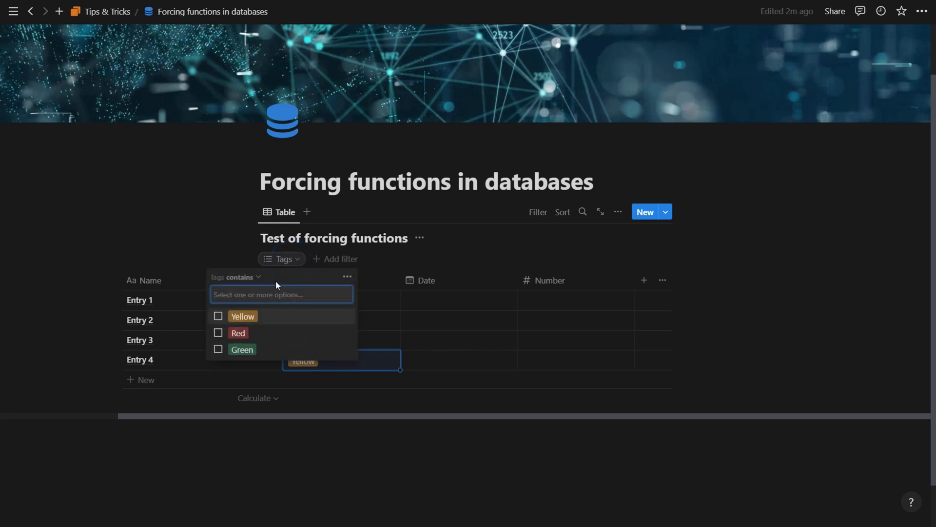
{"action": "left_click", "coordinate": [238, 333]}
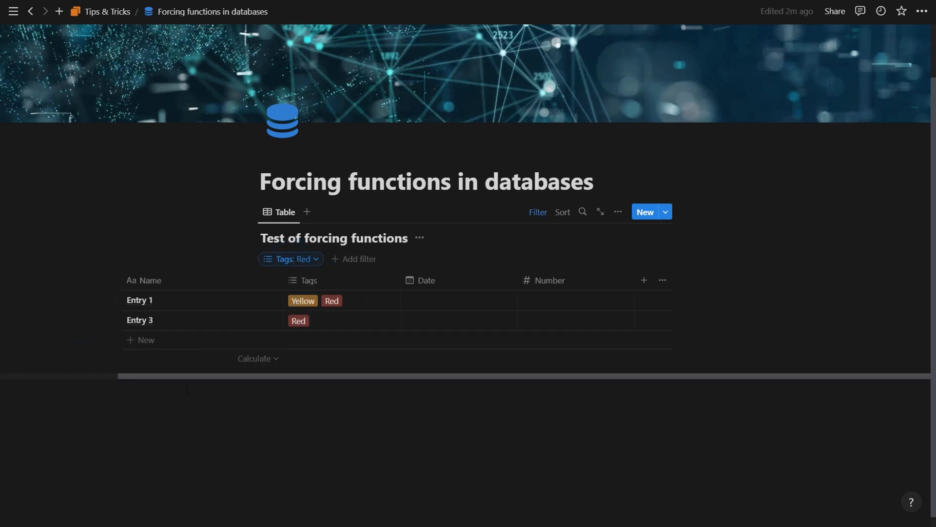
{"action": "mouse_move", "coordinate": [143, 351]}
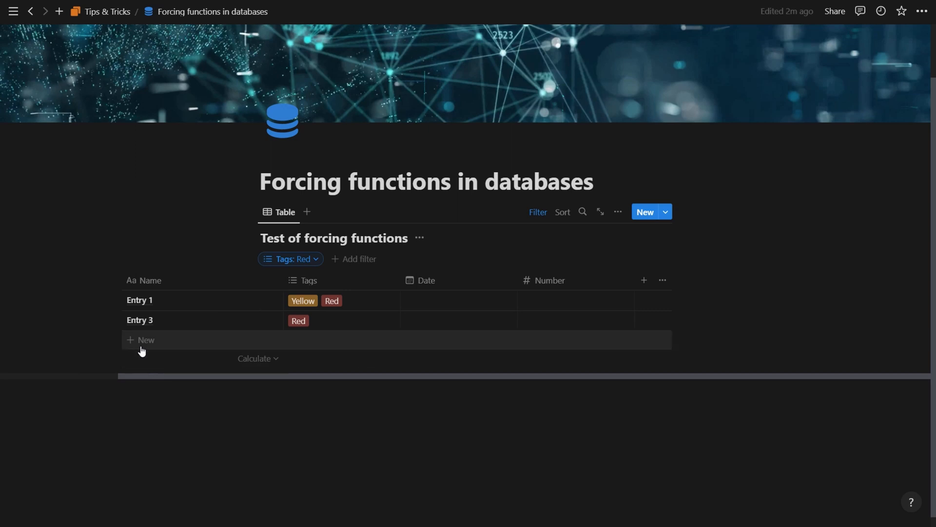
Step: Add Entry 5 and Entry 6, which automatically receive the Red tag
{"action": "left_click", "coordinate": [145, 340]}
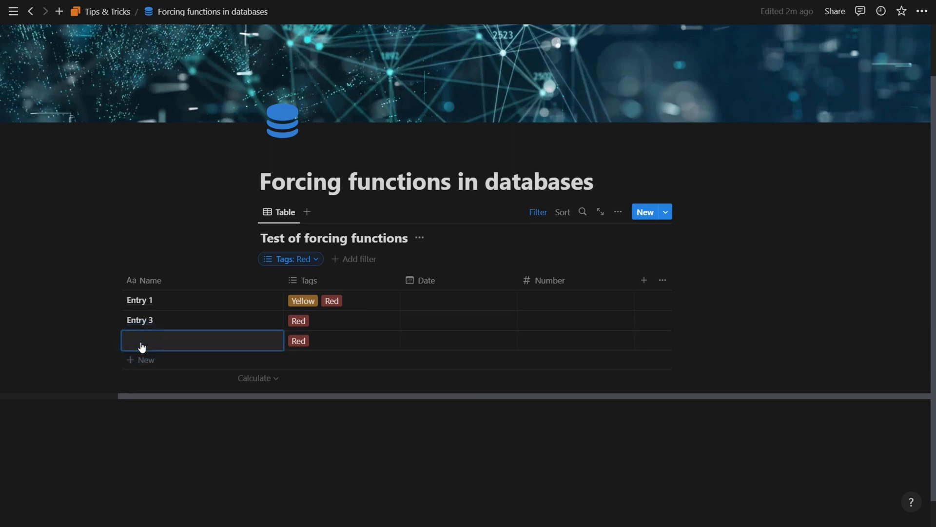
{"action": "type", "text": "Entry 5"}
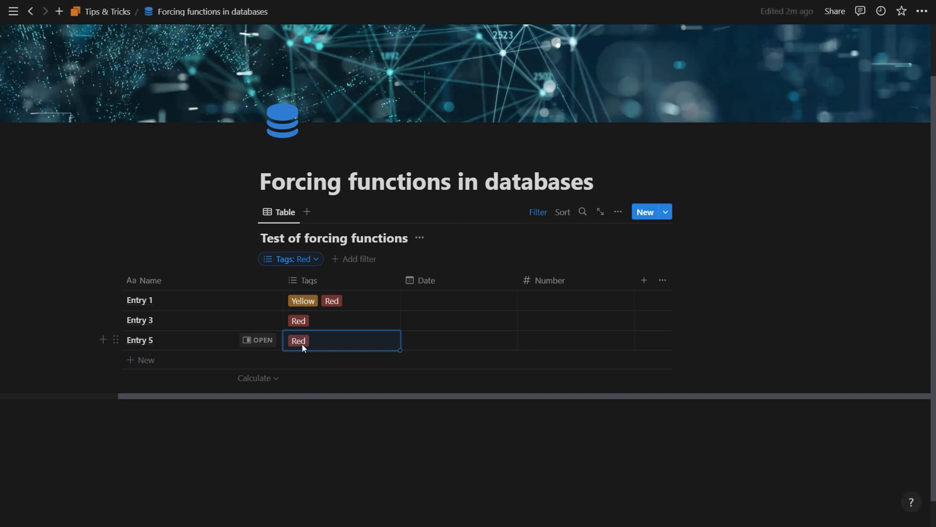
{"action": "mouse_move", "coordinate": [305, 257]}
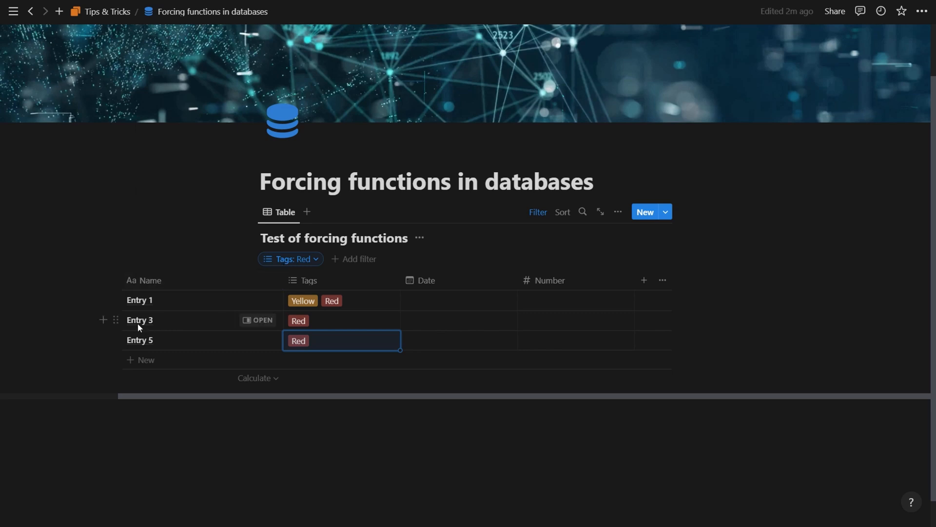
{"action": "mouse_move", "coordinate": [152, 310]}
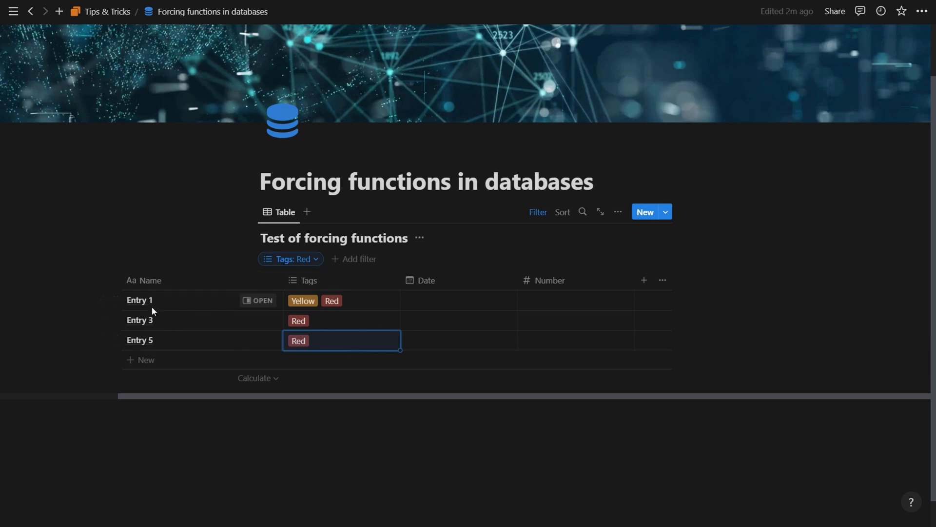
{"action": "mouse_move", "coordinate": [297, 345]}
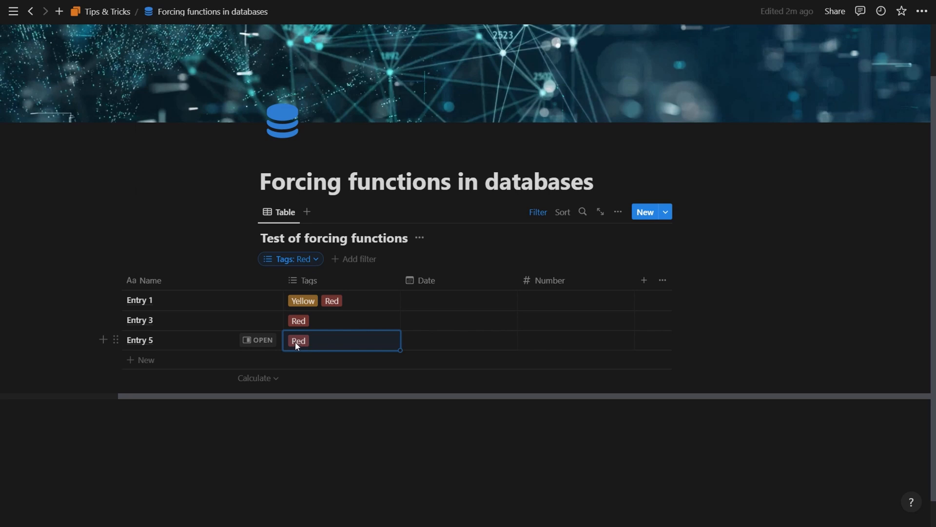
{"action": "mouse_move", "coordinate": [301, 355]}
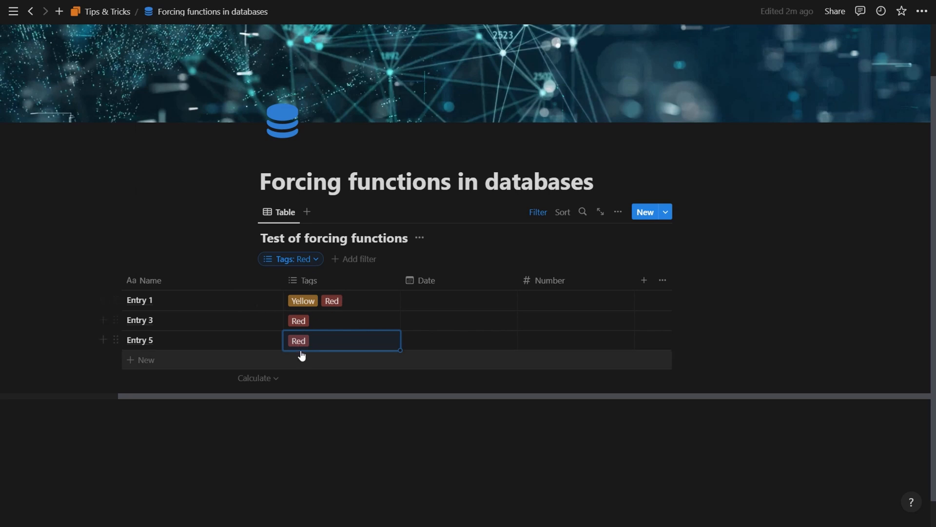
{"action": "mouse_move", "coordinate": [142, 363]}
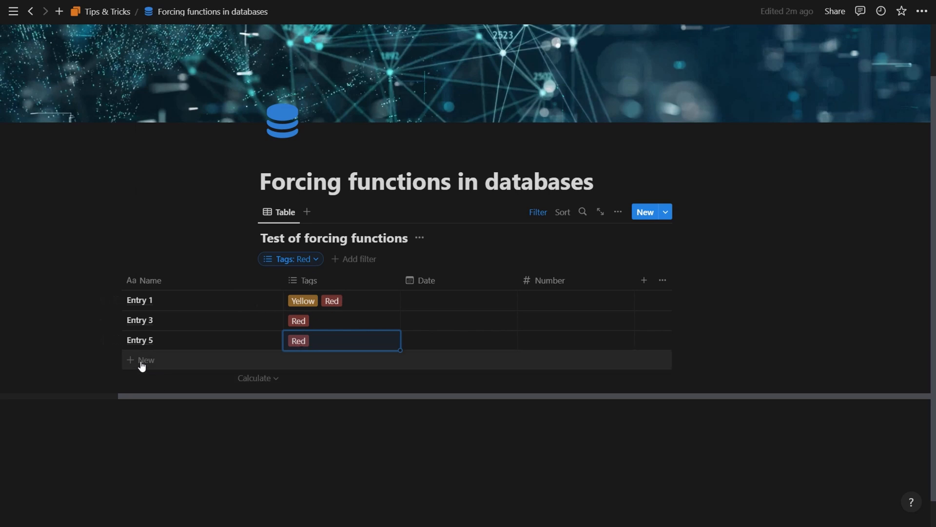
{"action": "left_click", "coordinate": [143, 360]}
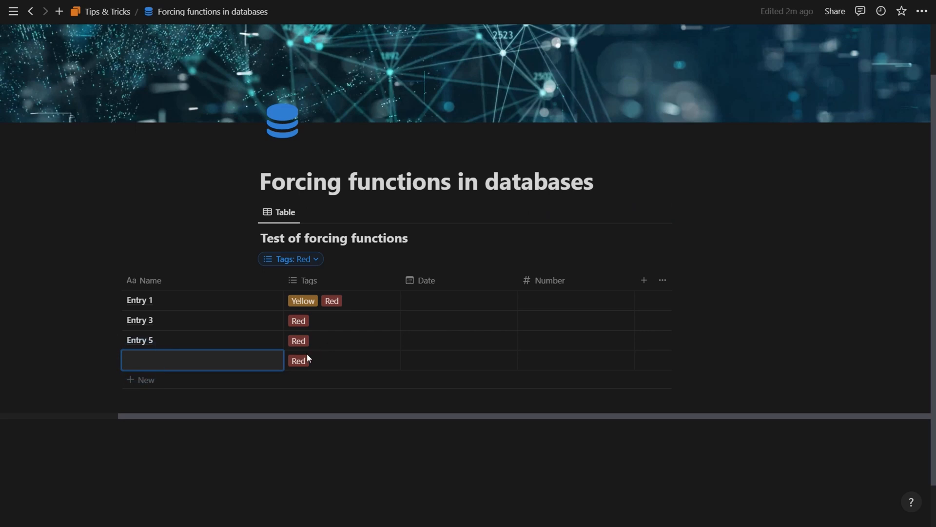
{"action": "type", "text": "Entry 6"}
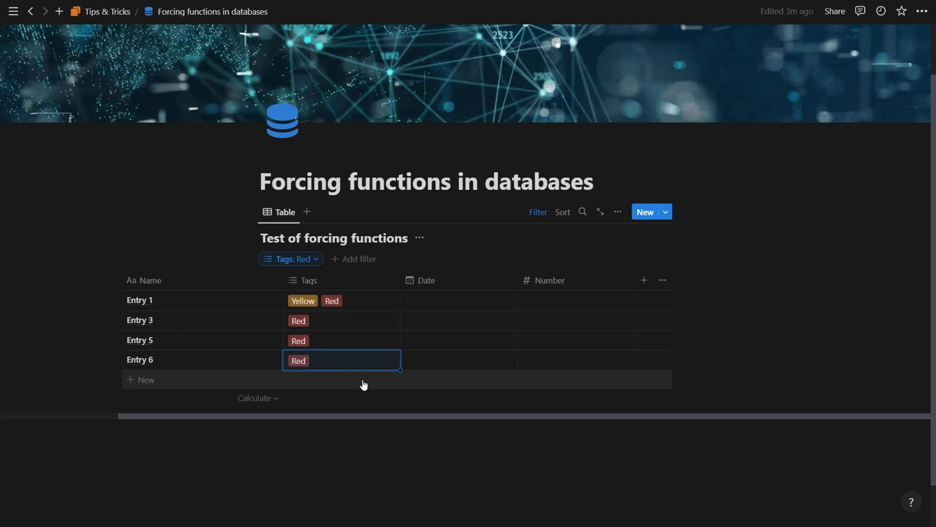
Step: Delete the Tags: Red filter
{"action": "left_click", "coordinate": [290, 259]}
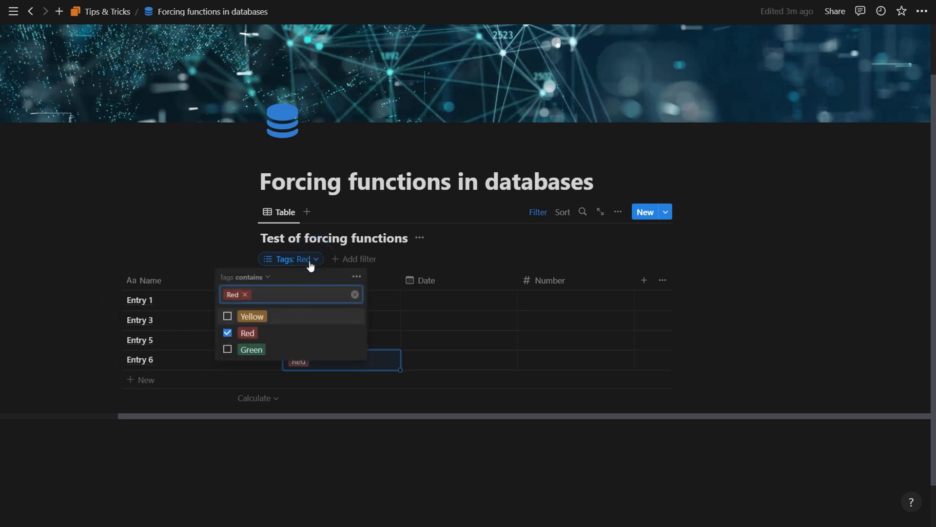
{"action": "mouse_move", "coordinate": [358, 298]}
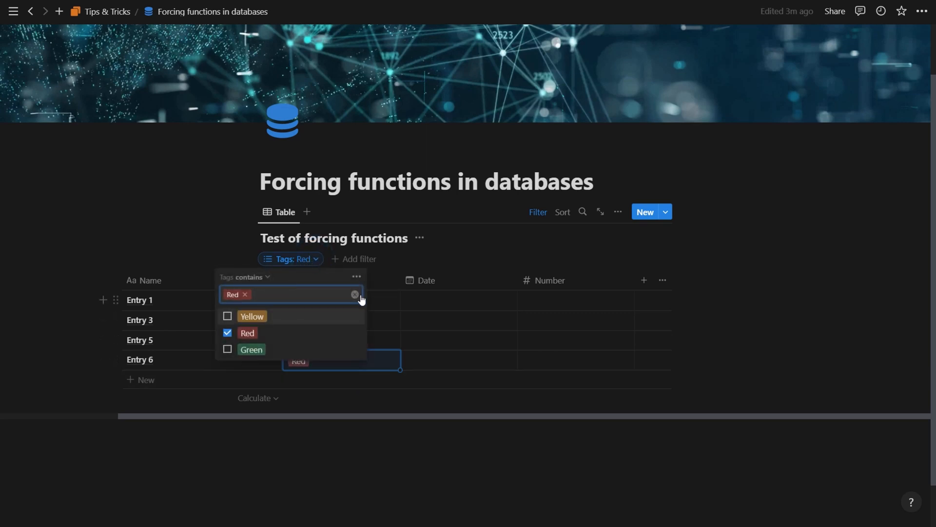
{"action": "left_click", "coordinate": [357, 276]}
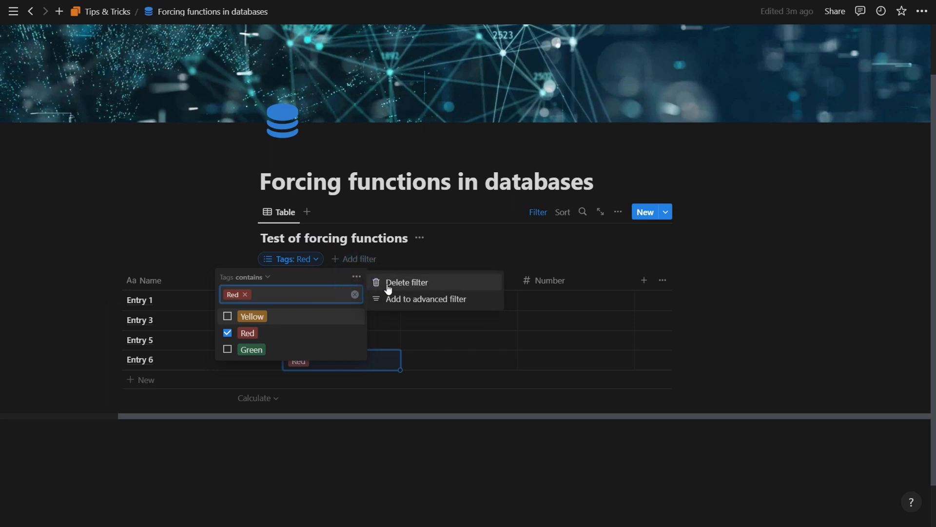
{"action": "left_click", "coordinate": [407, 282]}
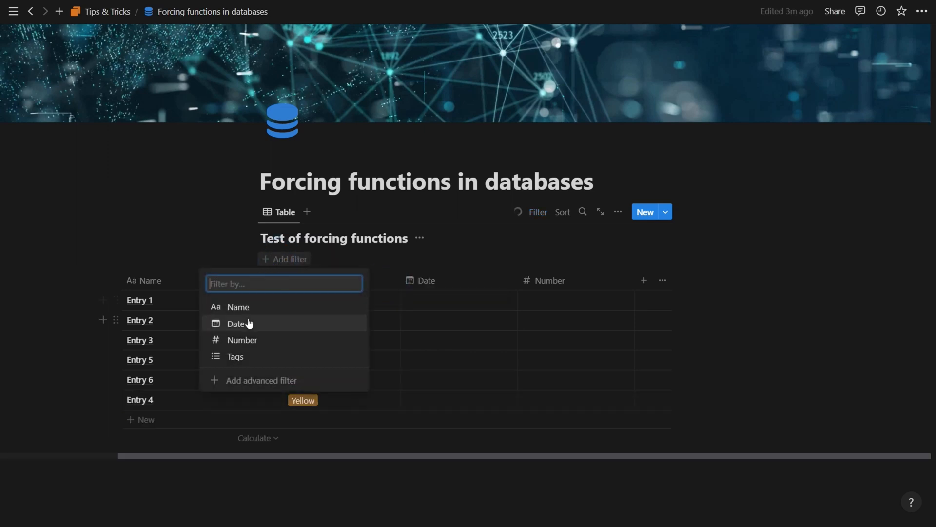
Step: Add a Date filter set to January 1, leaving no matching rows
{"action": "left_click", "coordinate": [237, 323]}
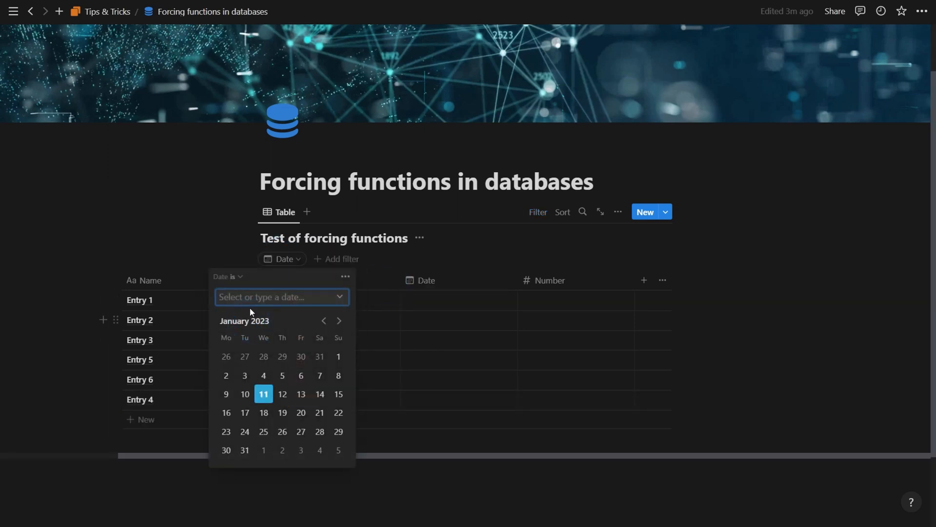
{"action": "left_click", "coordinate": [234, 276]}
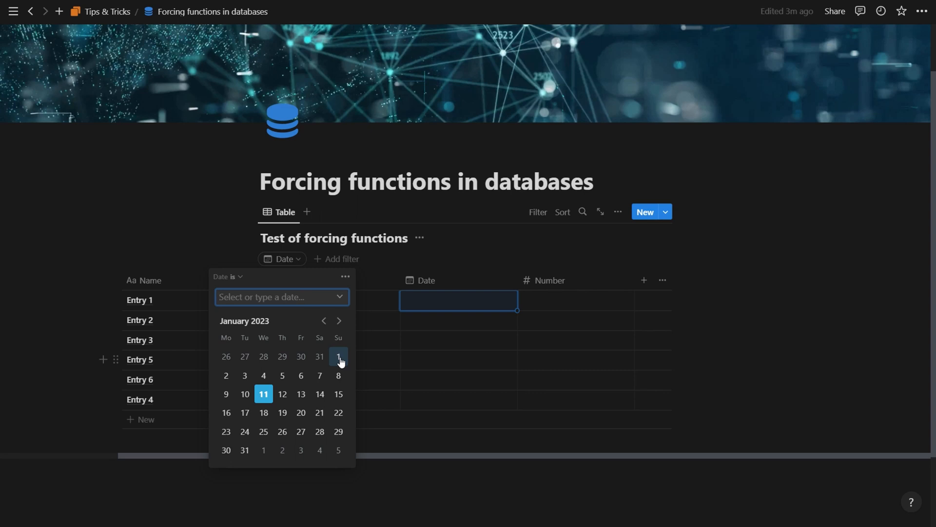
{"action": "left_click", "coordinate": [339, 357]}
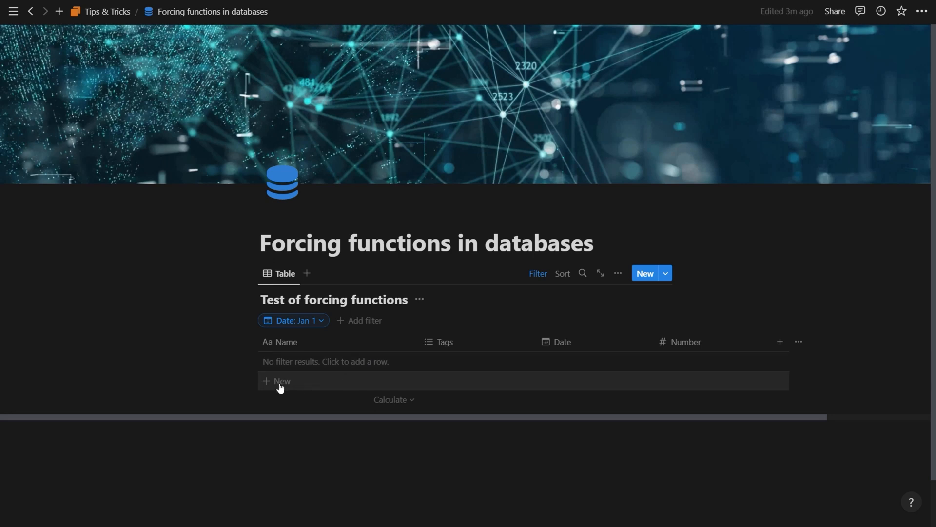
Step: Add a row named 'Date entry', auto-dated January 1, 2023, and reopen the date filter chip
{"action": "left_click", "coordinate": [281, 381]}
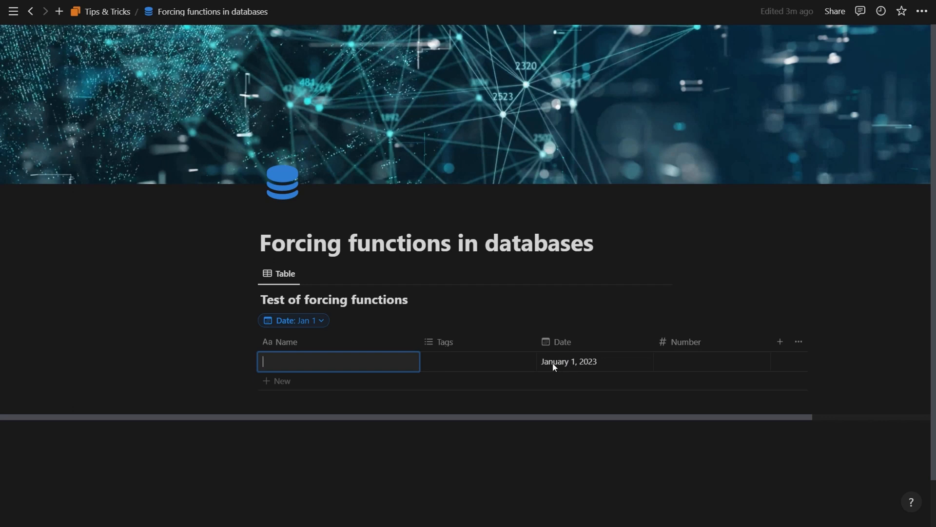
{"action": "type", "text": "D"}
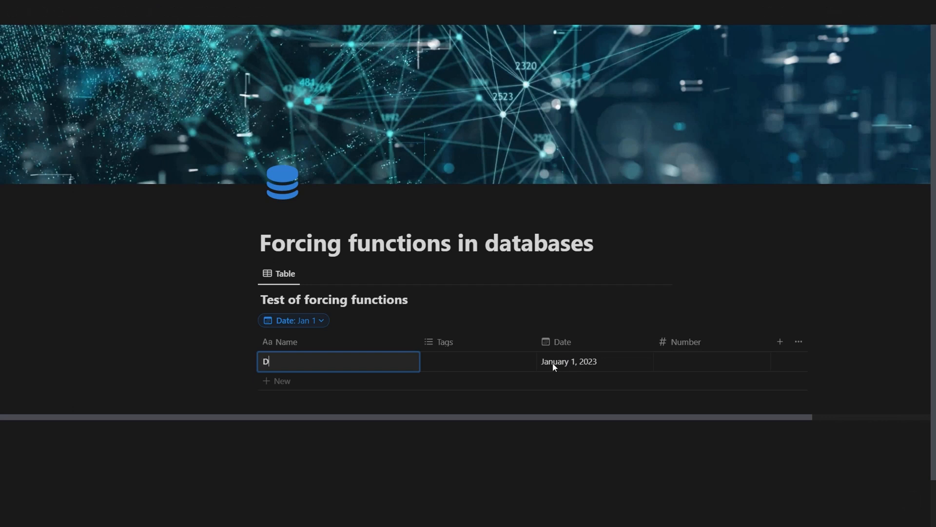
{"action": "type", "text": "ate entry"}
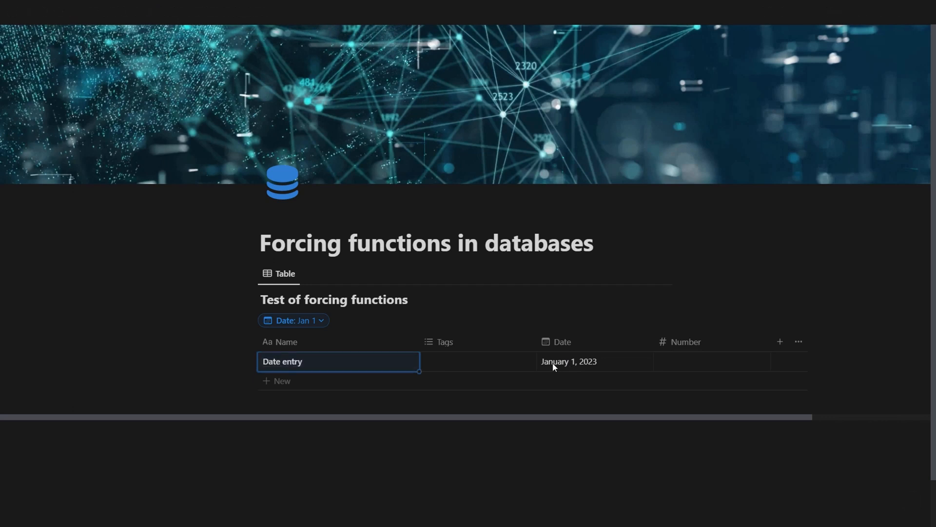
{"action": "left_click", "coordinate": [294, 320]}
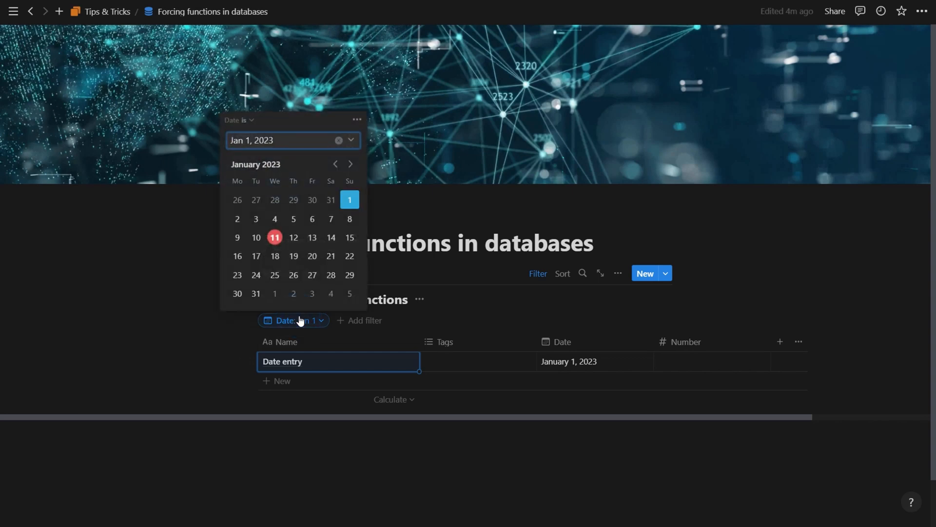
Step: Switch the date filter to 'Is not empty' and add a row named Today, auto-dated January 11, 2023
{"action": "left_click", "coordinate": [338, 139]}
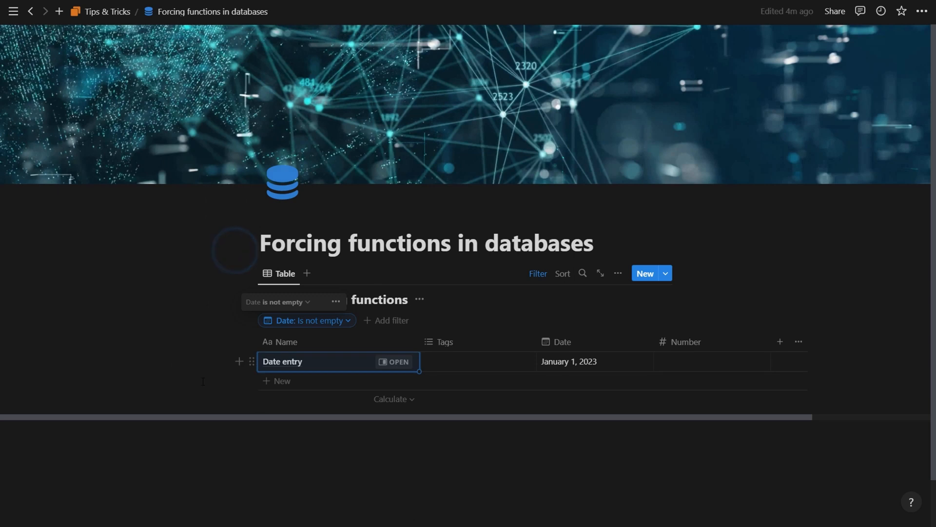
{"action": "mouse_move", "coordinate": [560, 355]}
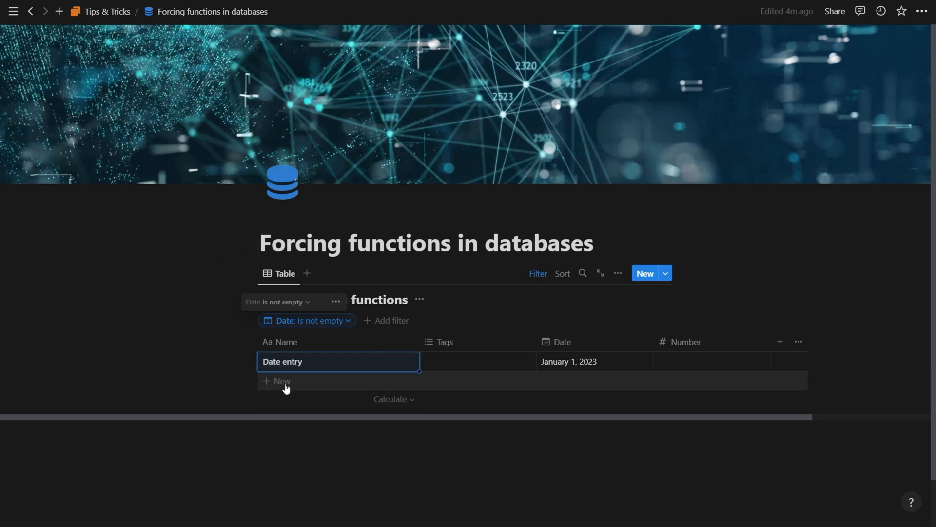
{"action": "left_click", "coordinate": [281, 381]}
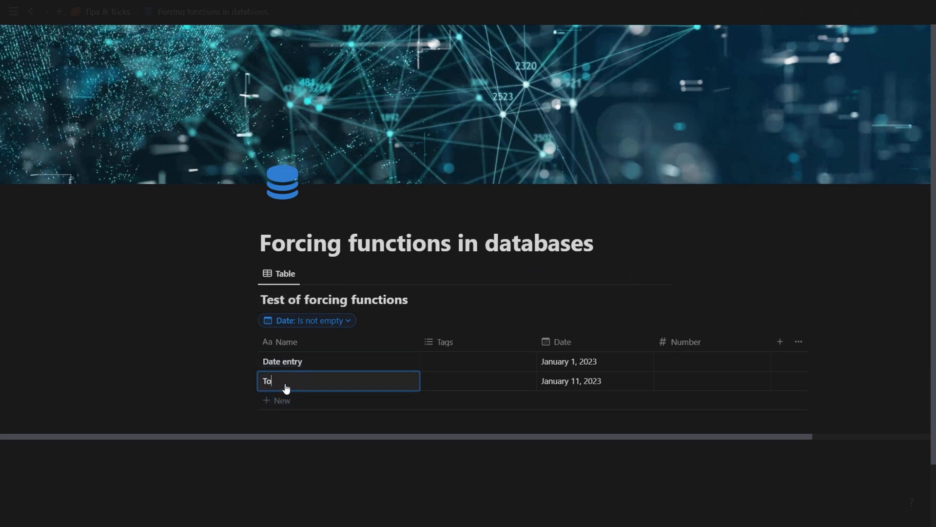
{"action": "type", "text": "day"}
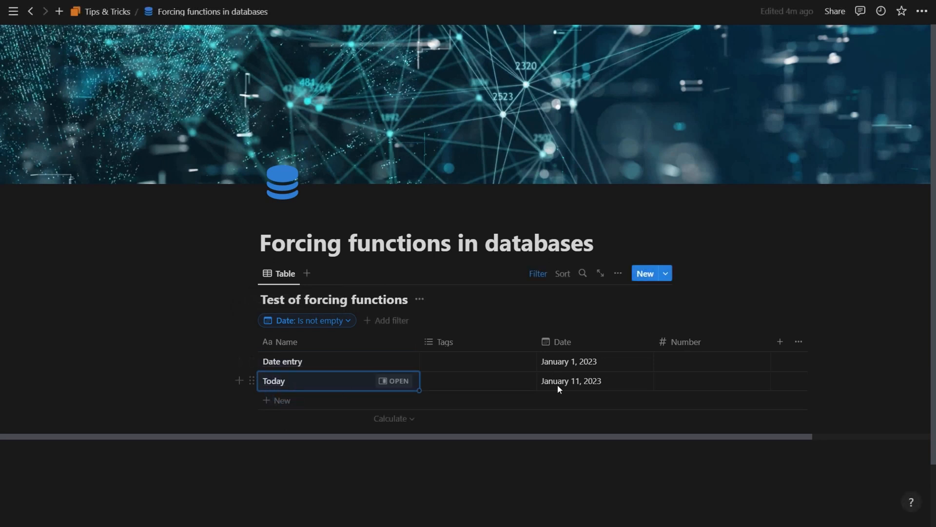
{"action": "mouse_move", "coordinate": [561, 393]}
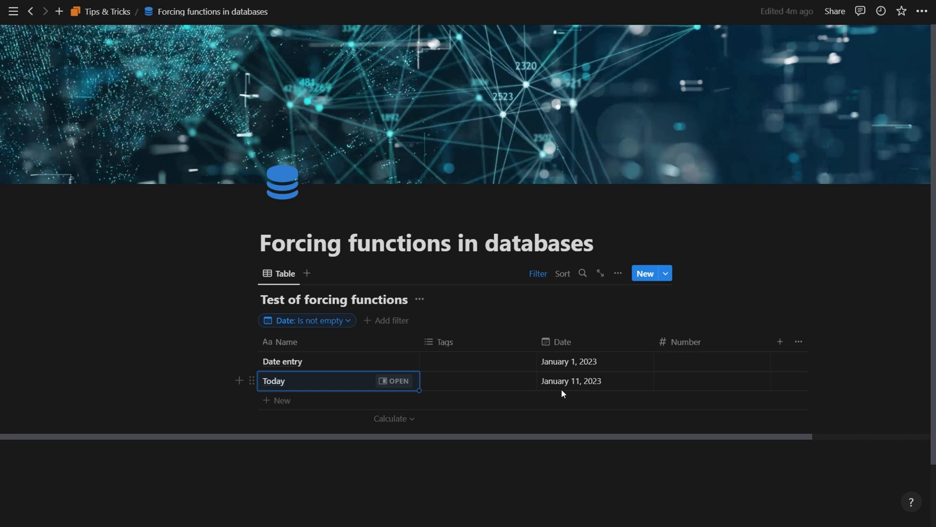
{"action": "mouse_move", "coordinate": [566, 391]}
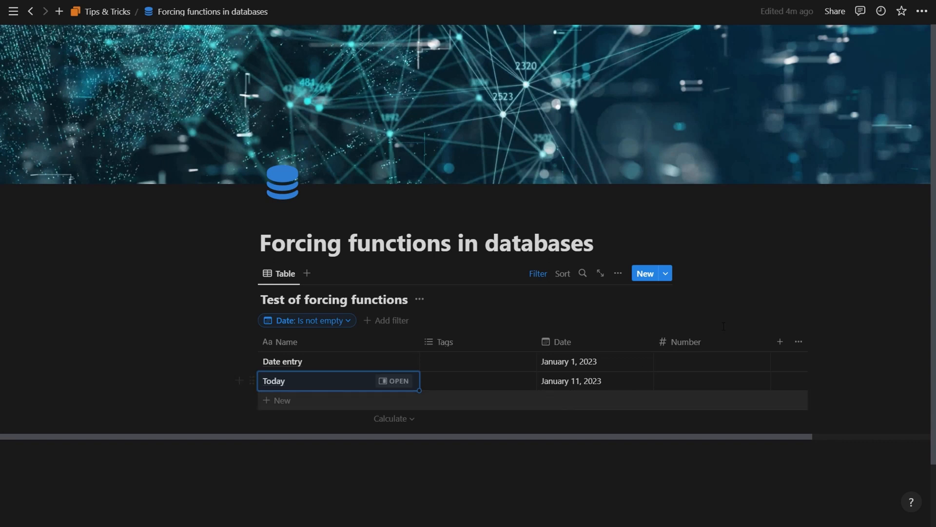
{"action": "mouse_move", "coordinate": [602, 348]}
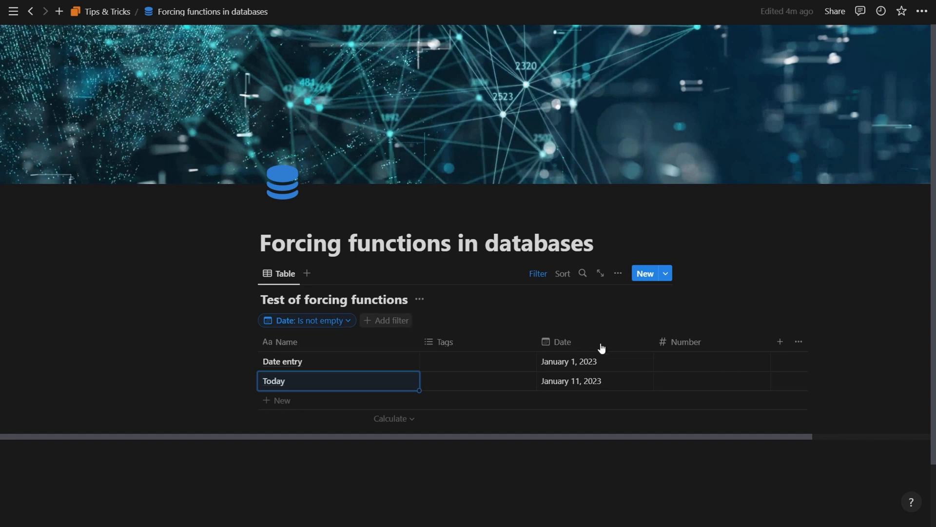
Step: Delete the date filter
{"action": "left_click", "coordinate": [307, 320]}
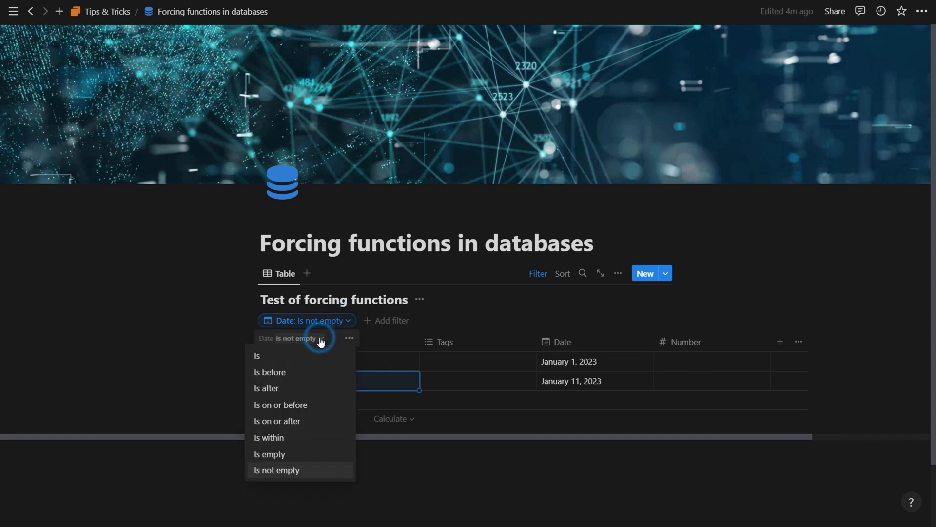
{"action": "left_click", "coordinate": [349, 339]}
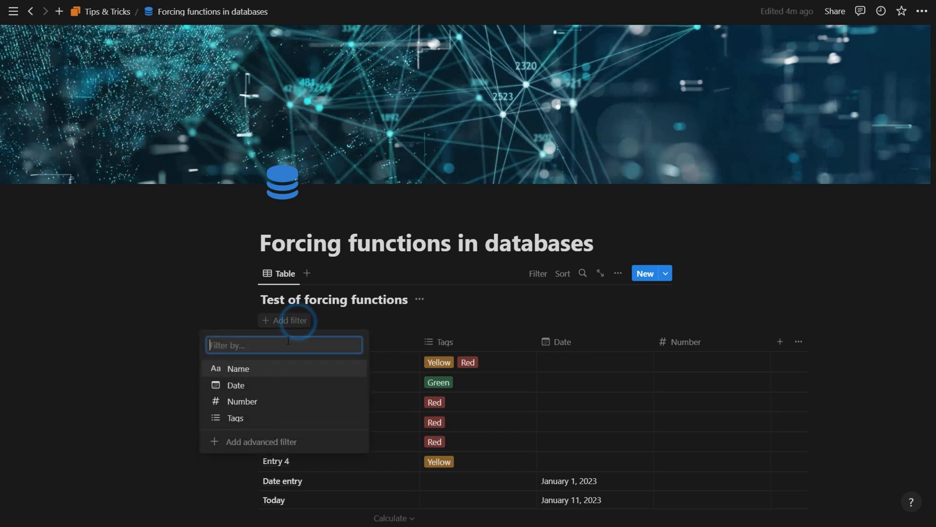
Step: Add a Number filter with condition > 100, leaving no matching rows
{"action": "left_click", "coordinate": [243, 401]}
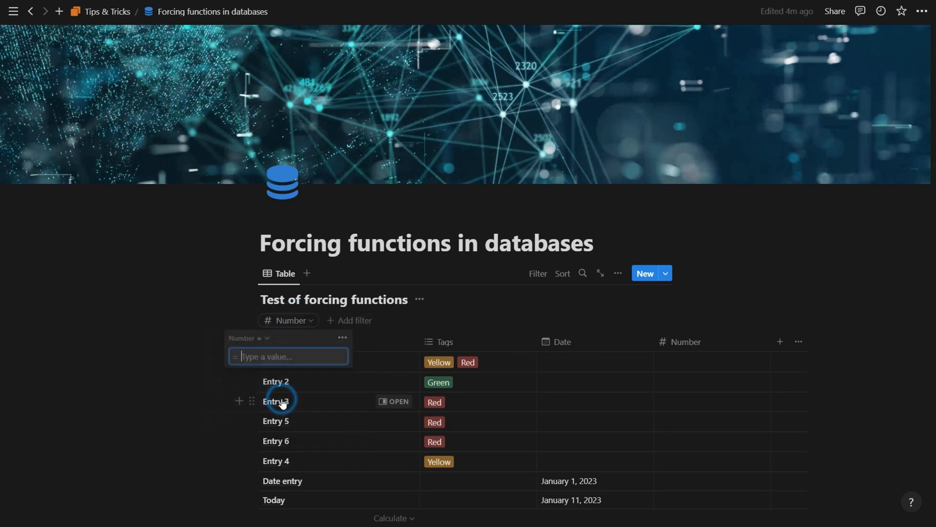
{"action": "mouse_move", "coordinate": [268, 343]}
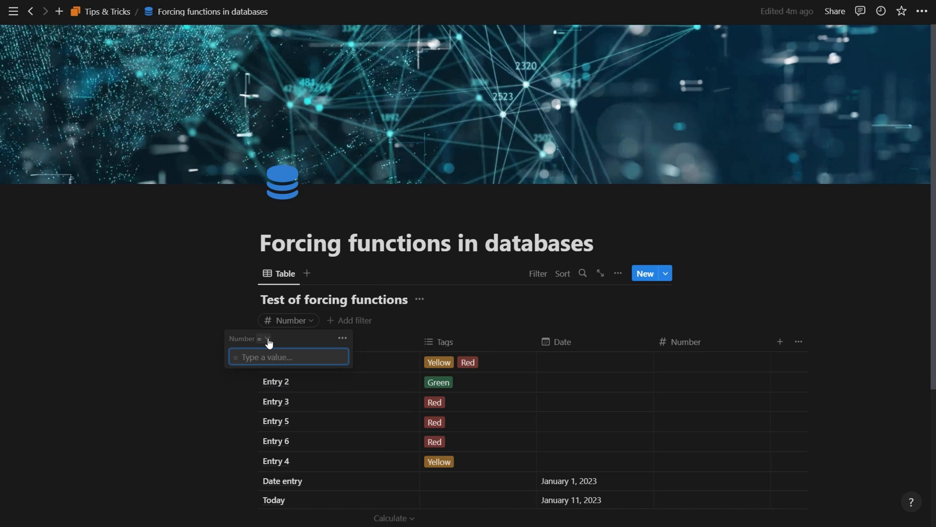
{"action": "left_click", "coordinate": [263, 339]}
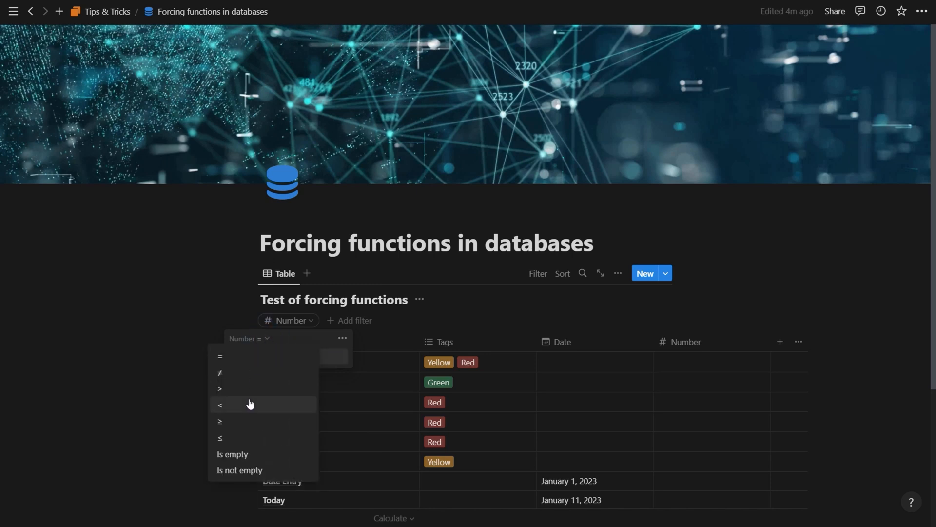
{"action": "left_click", "coordinate": [219, 388]}
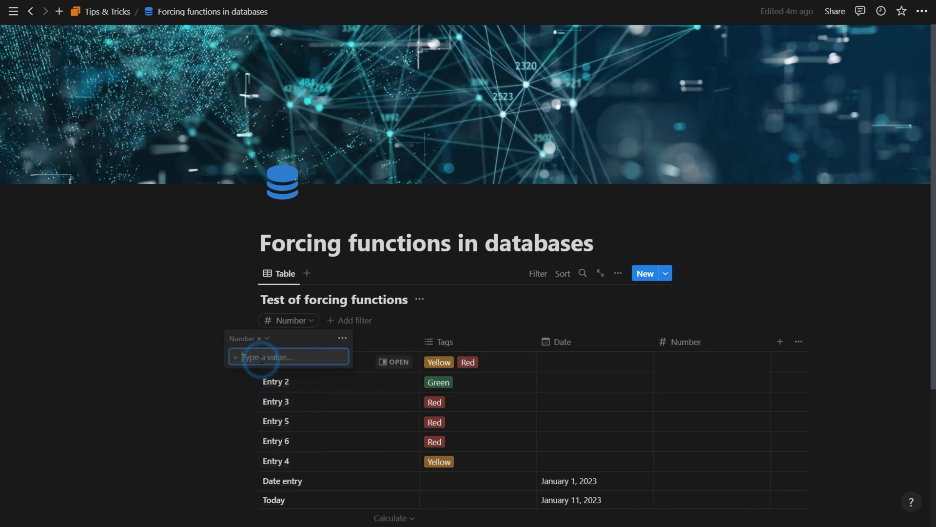
{"action": "type", "text": "100"}
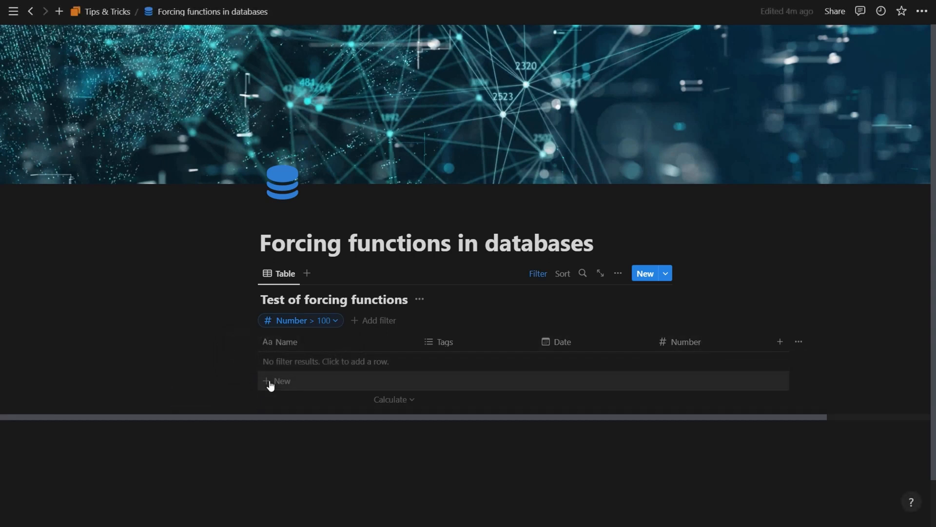
Step: Add a row named 'More than 100', which automatically gets Number 101
{"action": "left_click", "coordinate": [281, 382]}
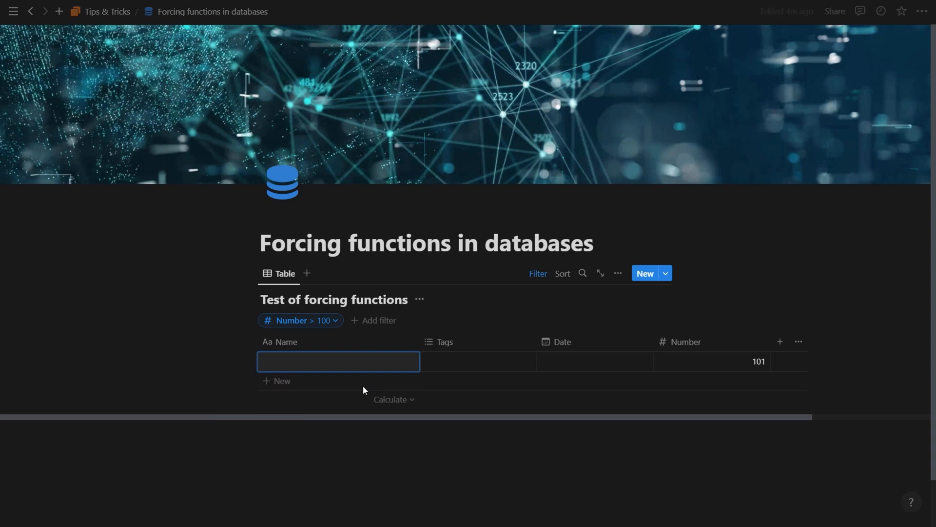
{"action": "type", "text": "More than 100"}
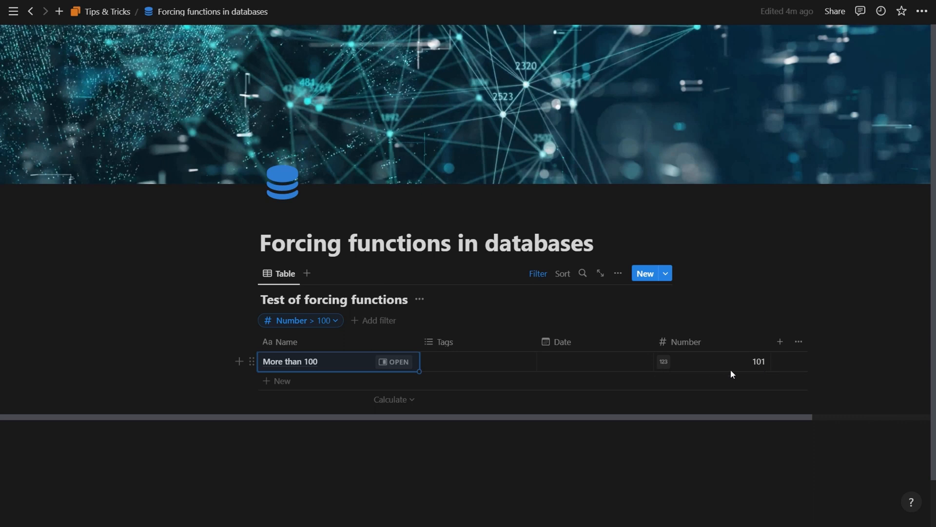
{"action": "mouse_move", "coordinate": [299, 355]}
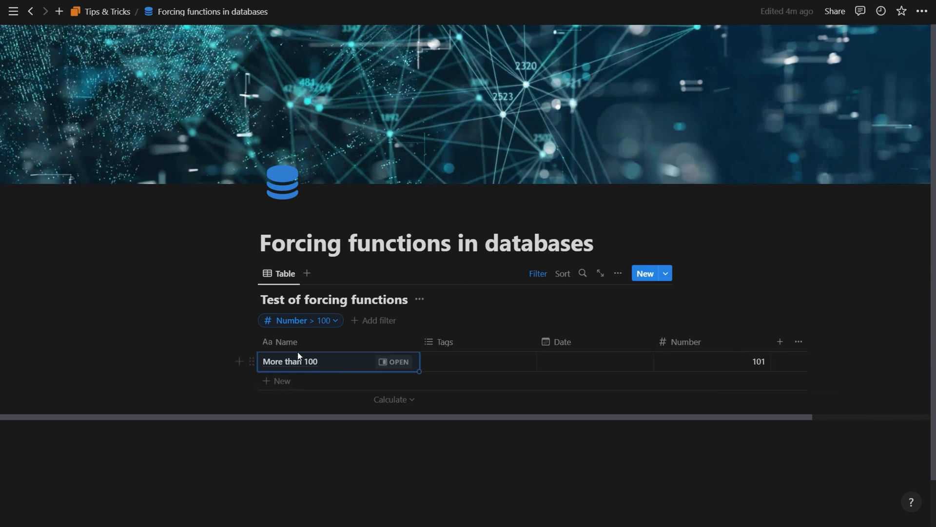
{"action": "mouse_move", "coordinate": [283, 324]}
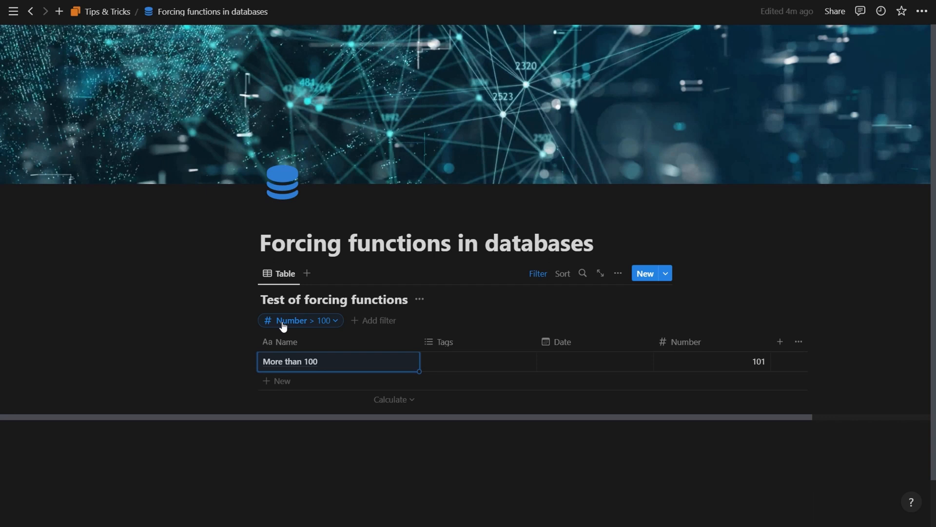
Step: Delete the Number > 100 filter so the table lists all nine entries
{"action": "left_click", "coordinate": [301, 320]}
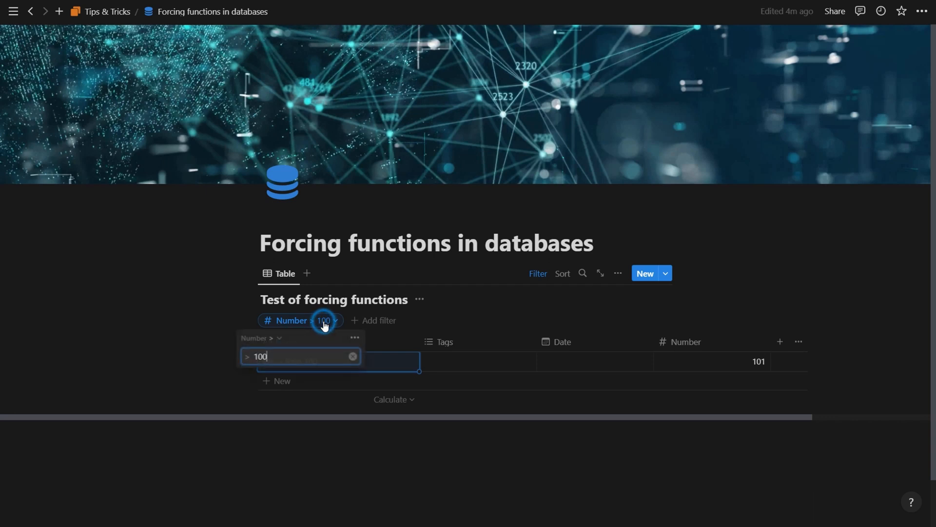
{"action": "left_click", "coordinate": [354, 338]}
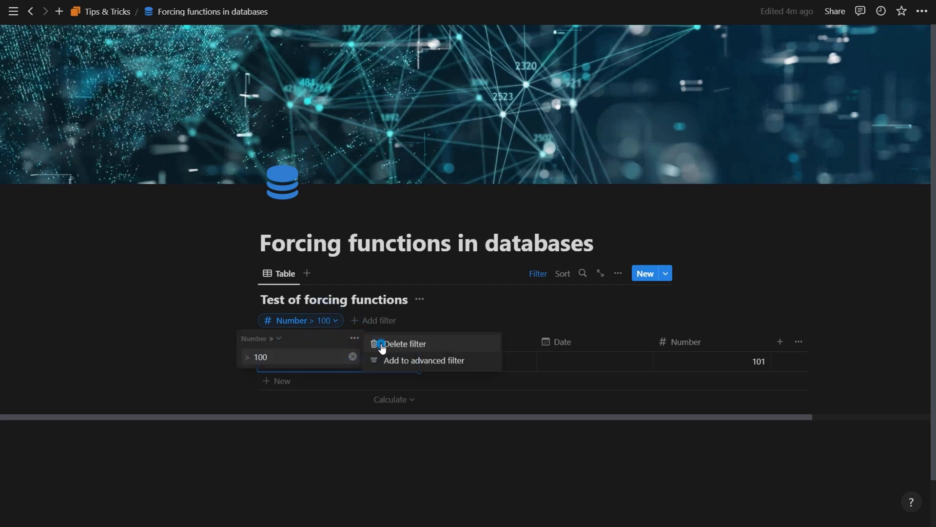
{"action": "left_click", "coordinate": [405, 344]}
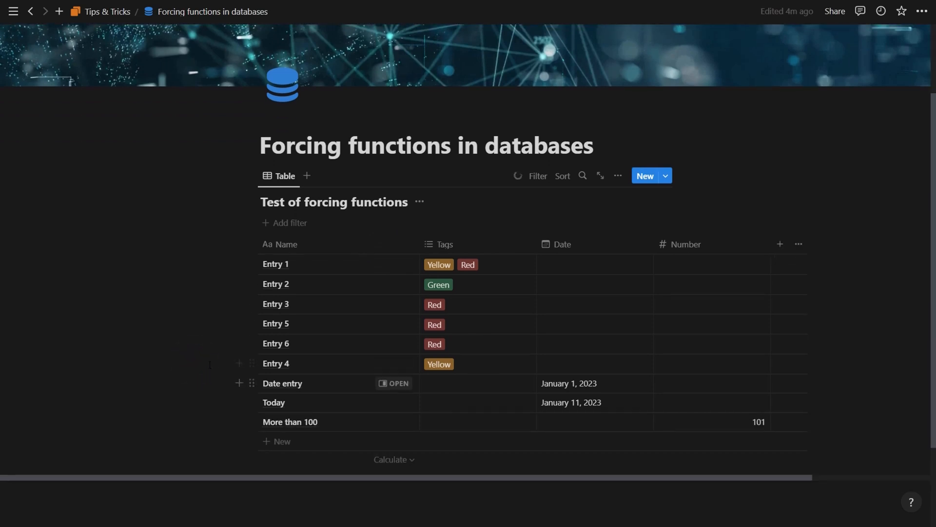
{"action": "mouse_move", "coordinate": [426, 352]}
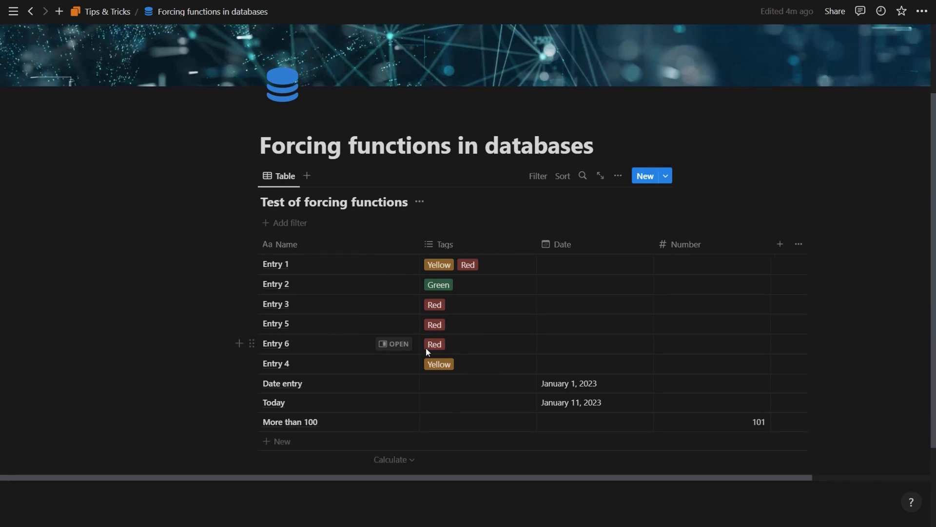
{"action": "mouse_move", "coordinate": [427, 353]}
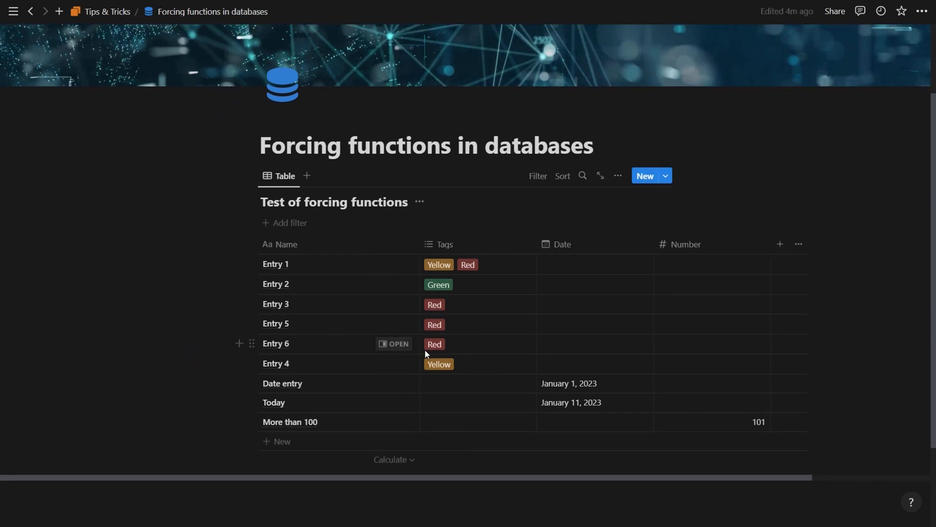
{"action": "mouse_move", "coordinate": [559, 391]}
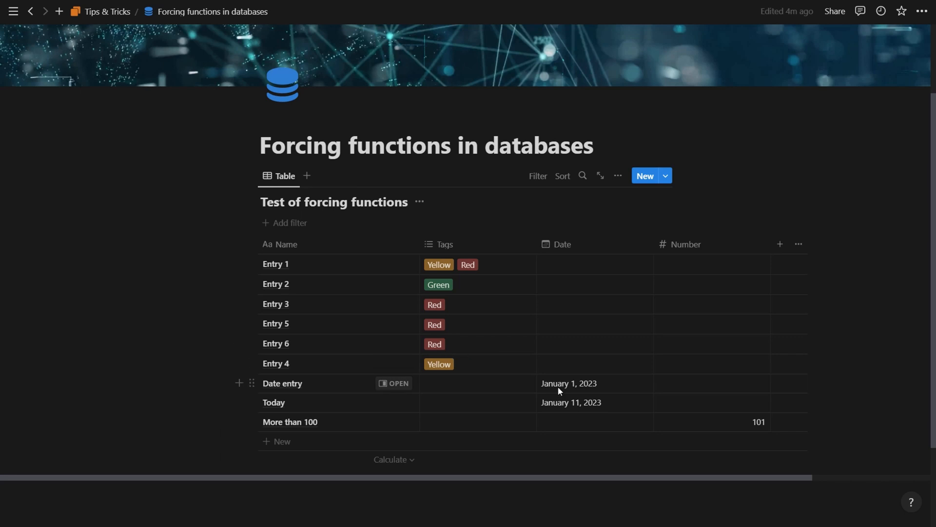
{"action": "mouse_move", "coordinate": [534, 383]}
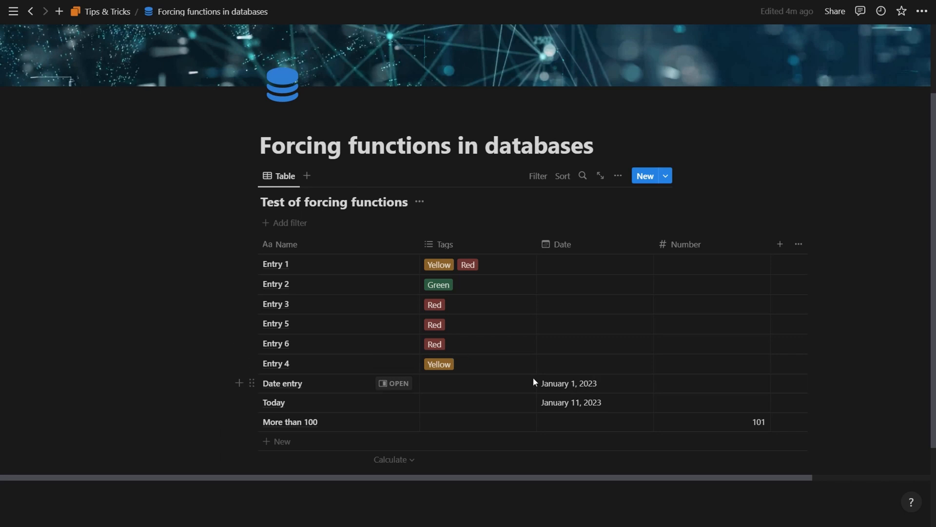
{"action": "mouse_move", "coordinate": [526, 390]}
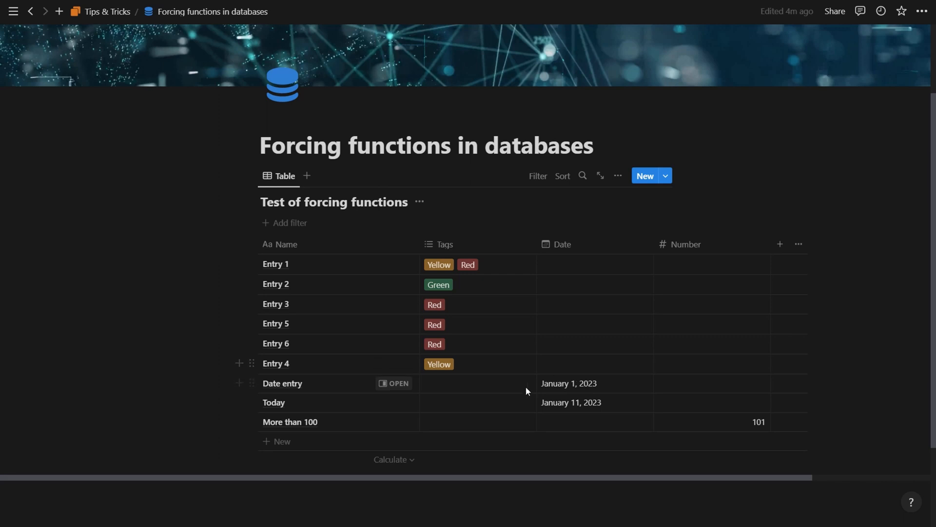
{"action": "mouse_move", "coordinate": [558, 411]}
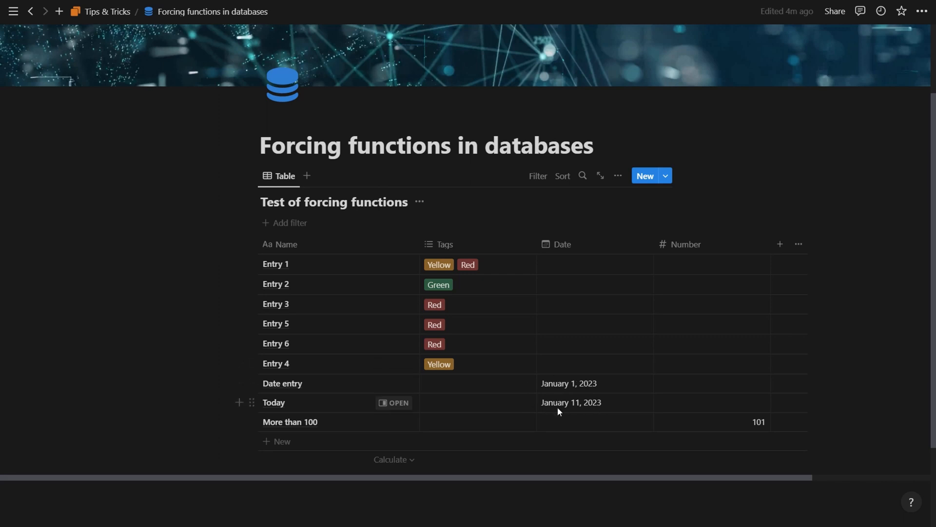
{"action": "mouse_move", "coordinate": [423, 427]}
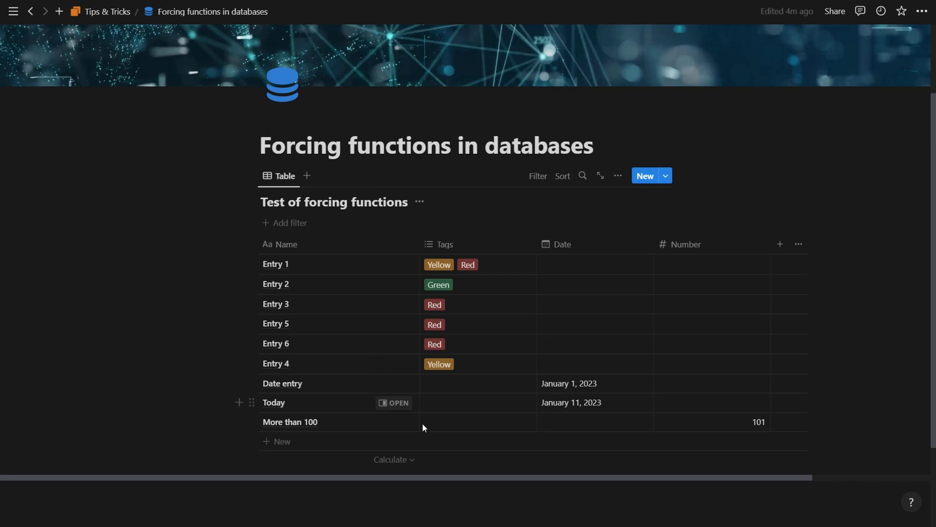
{"action": "mouse_move", "coordinate": [758, 422]}
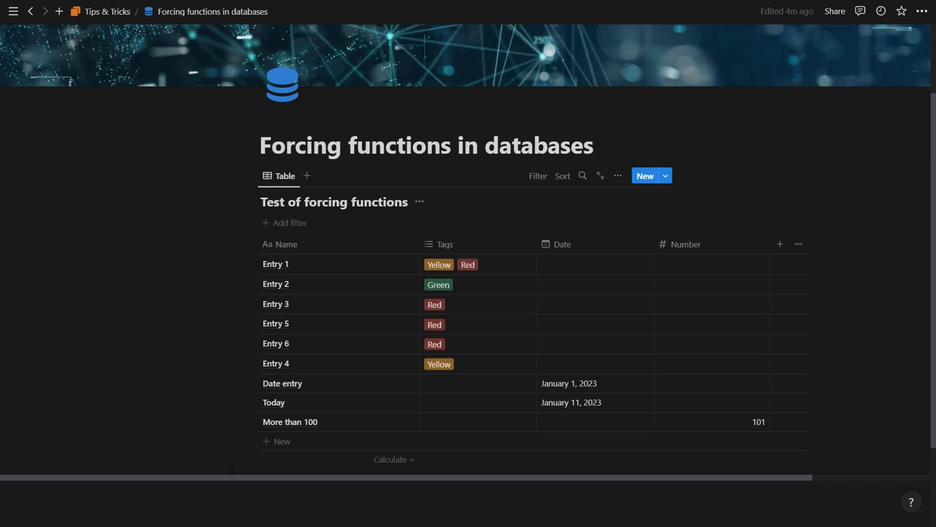
{"action": "mouse_move", "coordinate": [336, 360]}
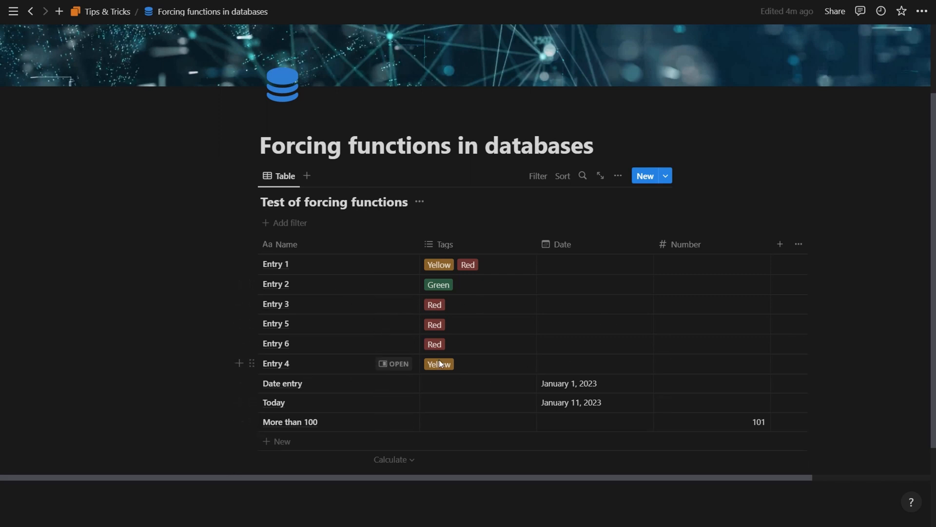
{"action": "scroll", "scroll_direction": "down", "scroll_amount": 3}
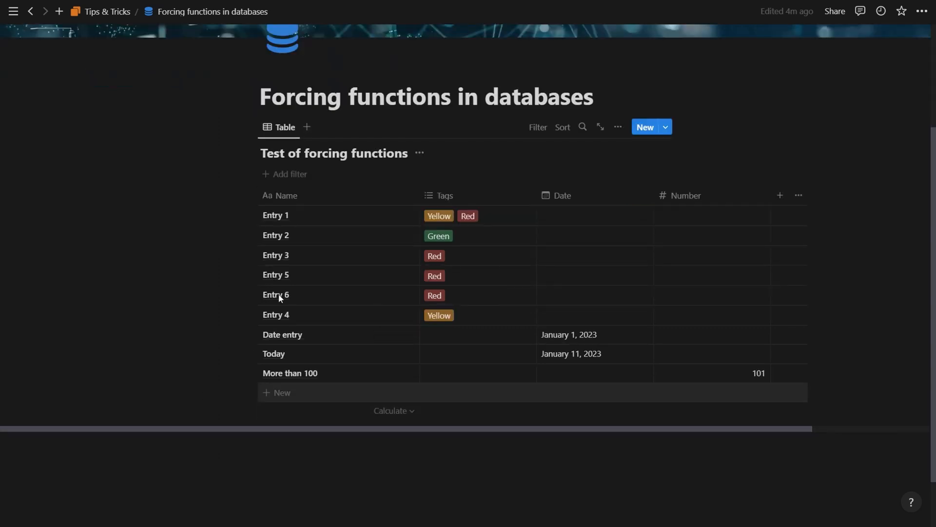
{"action": "mouse_move", "coordinate": [238, 295]}
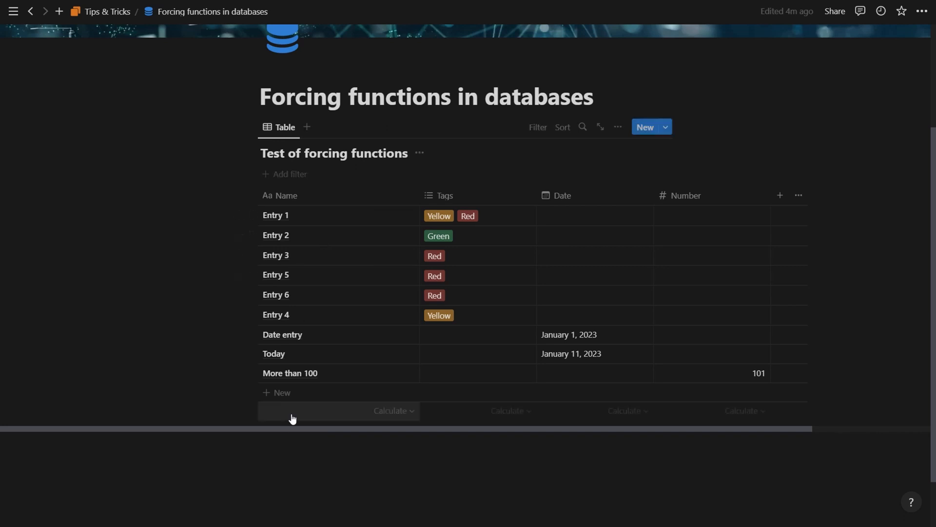
Step: Filter the table to Tags: Red and start a new row that picks up the Red tag
{"action": "left_click", "coordinate": [289, 174]}
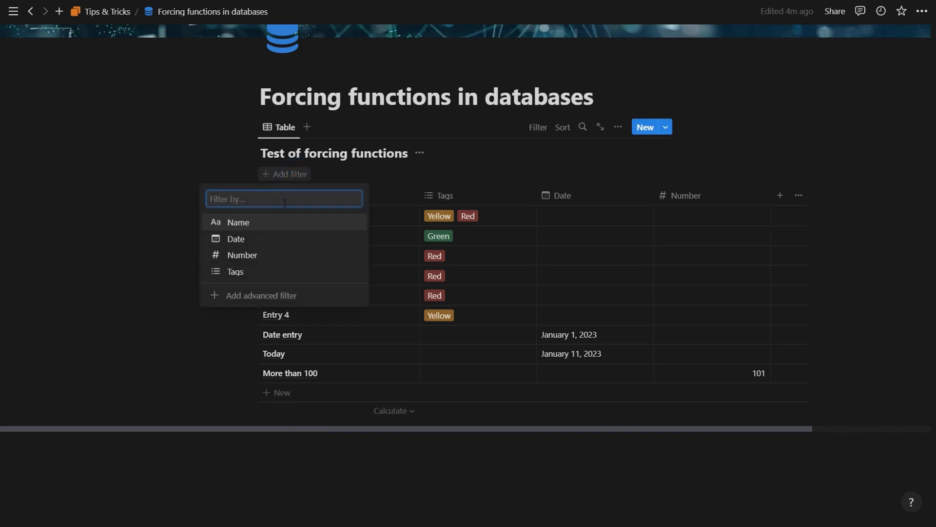
{"action": "left_click", "coordinate": [235, 271]}
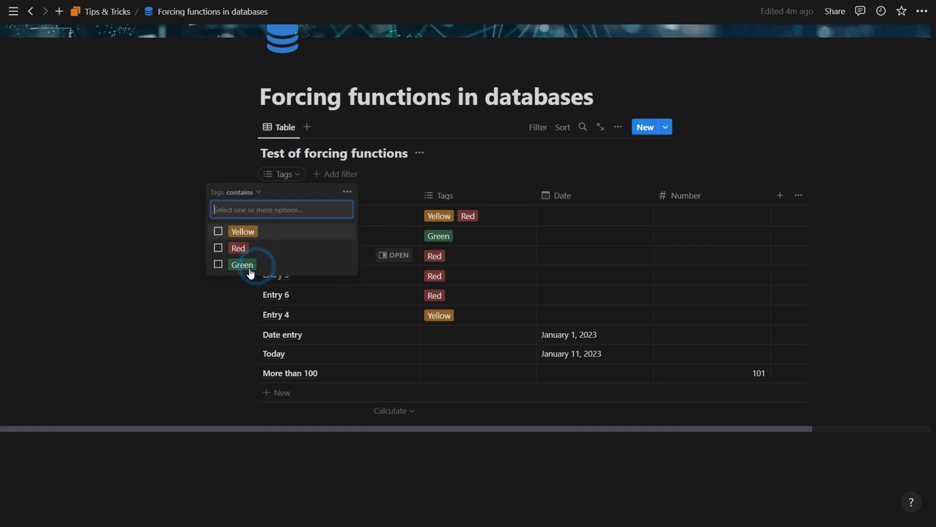
{"action": "left_click", "coordinate": [238, 248]}
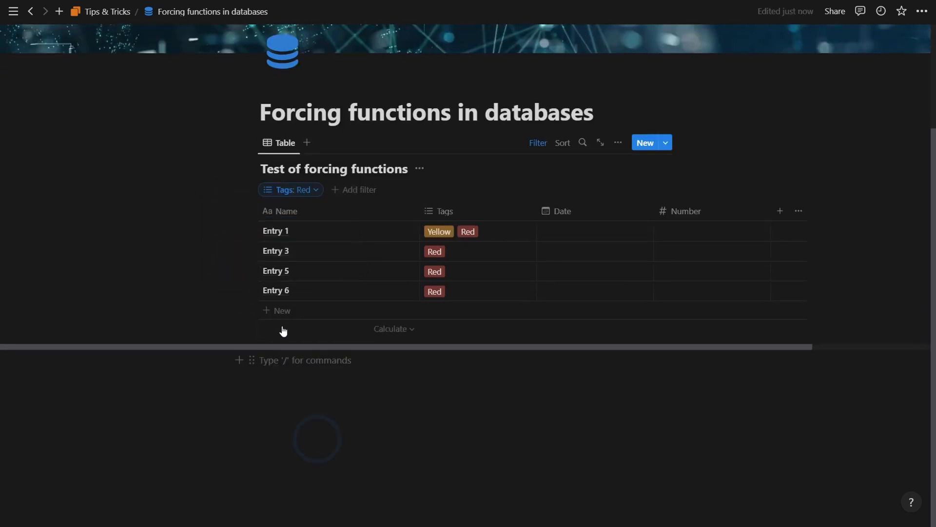
{"action": "left_click", "coordinate": [282, 310]}
{"action": "type", "text": "Red"}
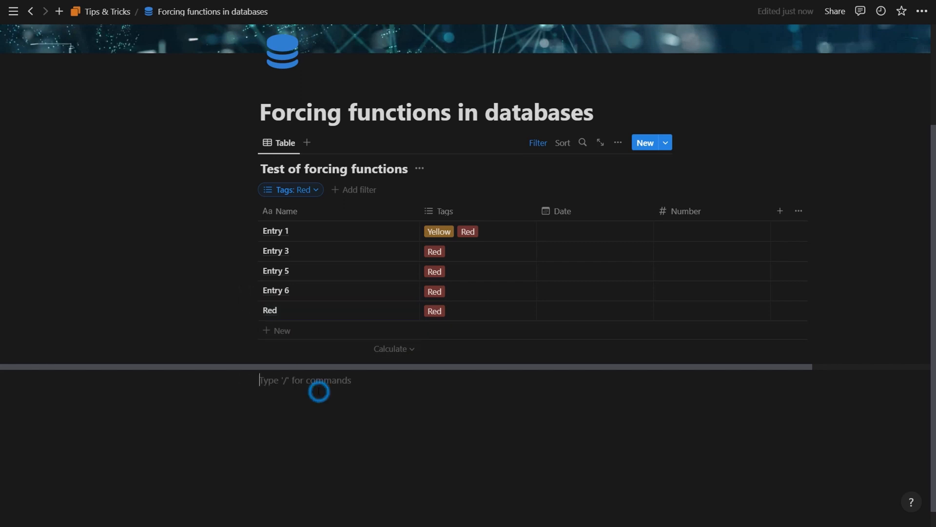
Step: Insert a second linked table view of Test of forcing functions via /table
{"action": "type", "text": "/table"}
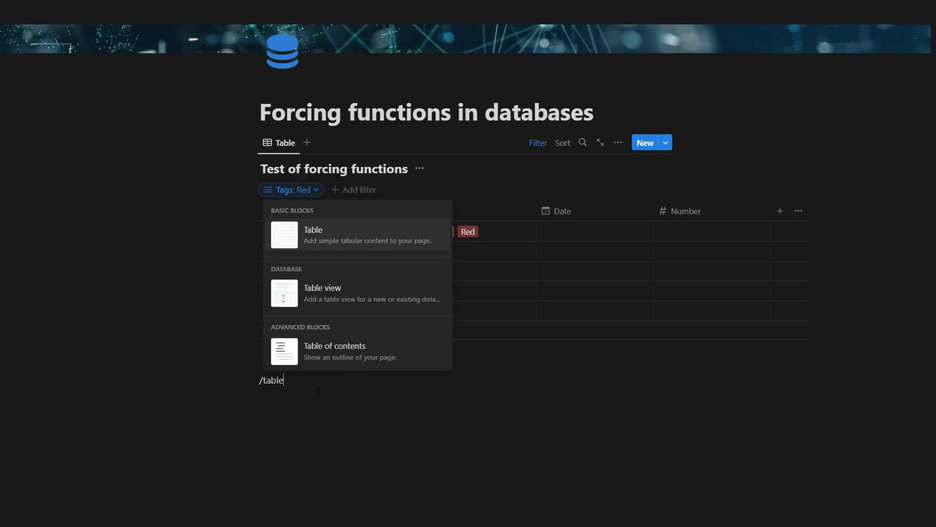
{"action": "left_click", "coordinate": [322, 292]}
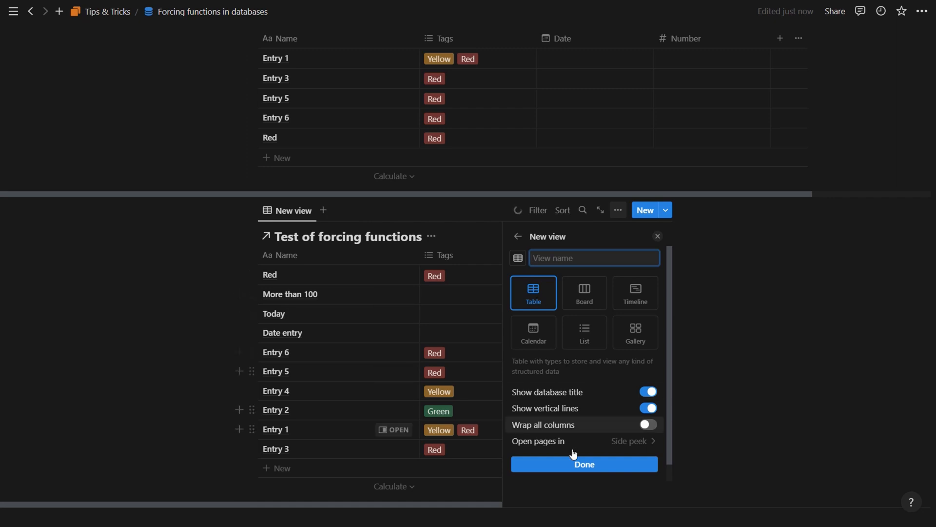
{"action": "left_click", "coordinate": [583, 465]}
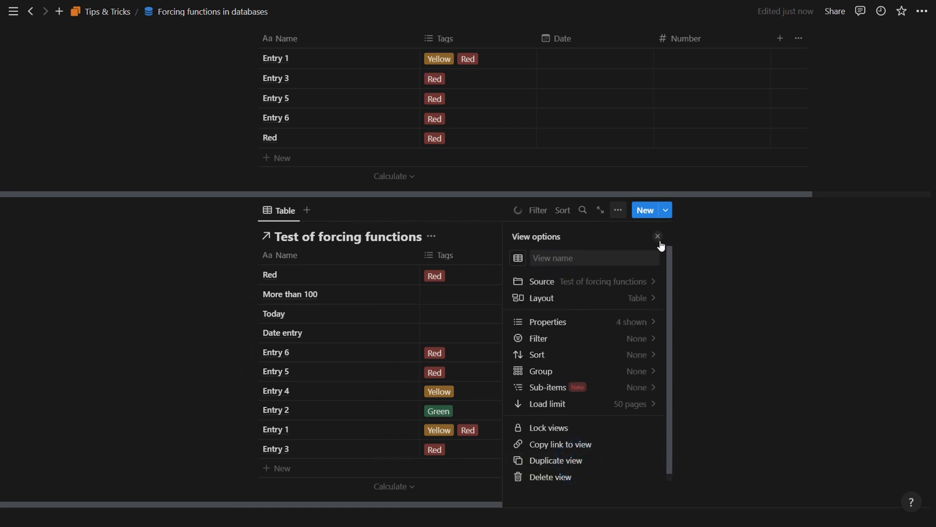
{"action": "left_click", "coordinate": [658, 236]}
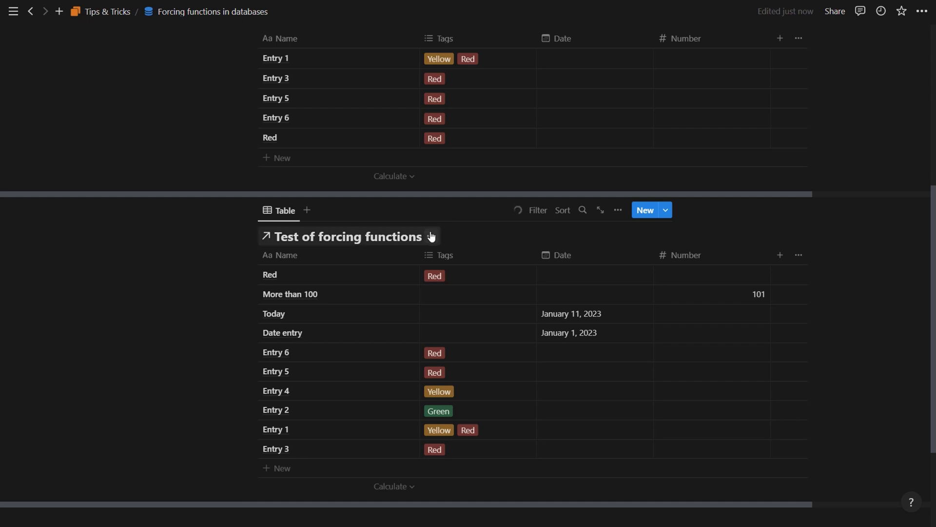
Step: Filter the second table view to Tags: Yellow, leaving Entry 4 and Entry 1
{"action": "left_click", "coordinate": [536, 210]}
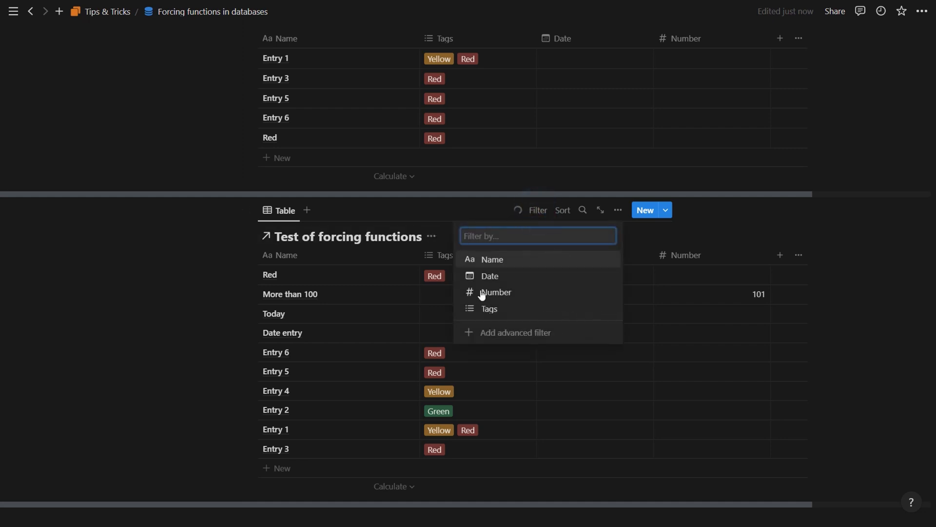
{"action": "left_click", "coordinate": [489, 308]}
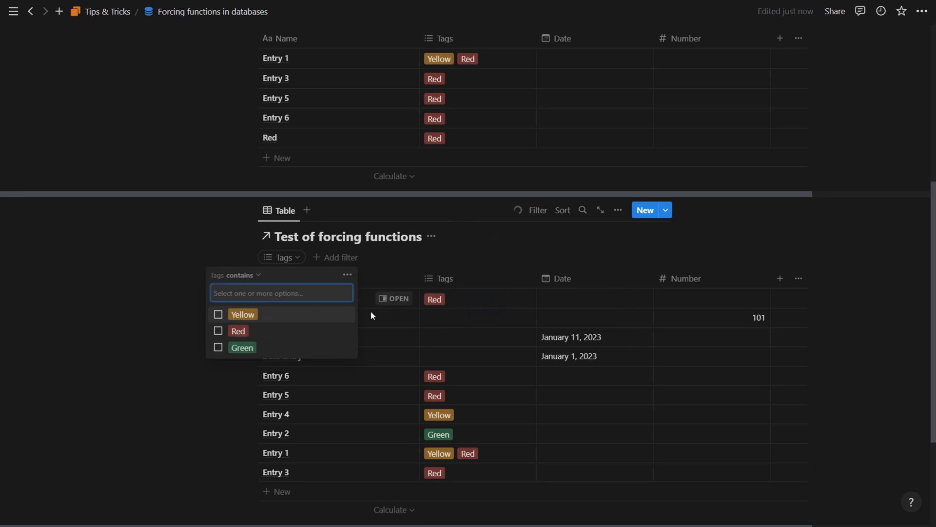
{"action": "left_click", "coordinate": [218, 314]}
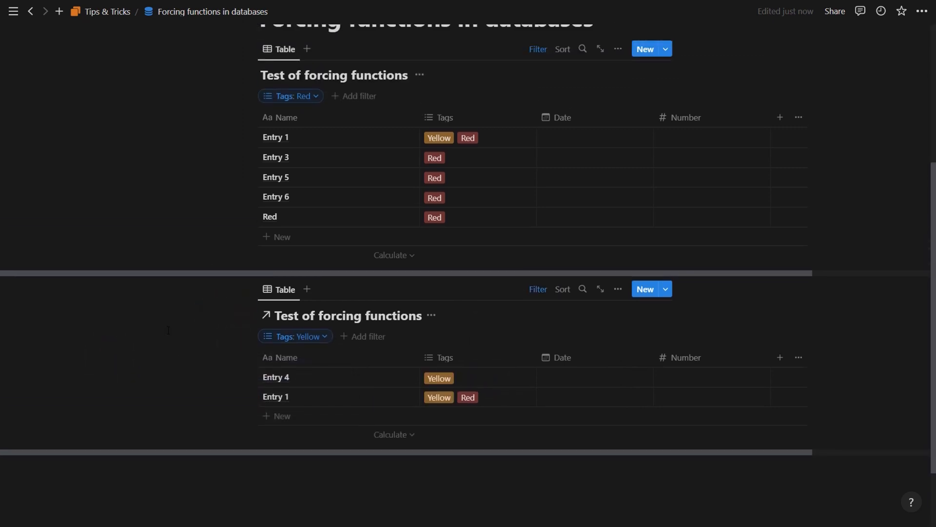
{"action": "scroll", "scroll_direction": "up", "scroll_amount": 3}
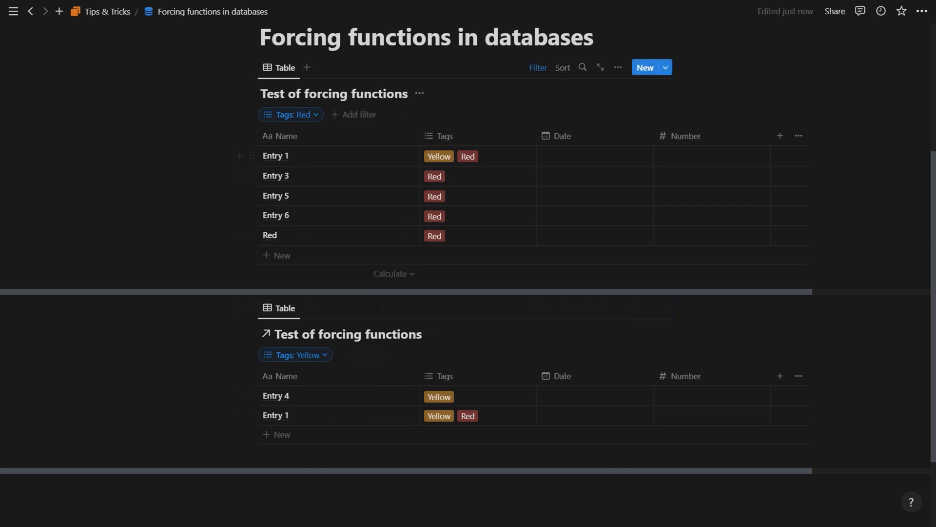
{"action": "mouse_move", "coordinate": [357, 268]}
{"action": "type", "text": "R"}
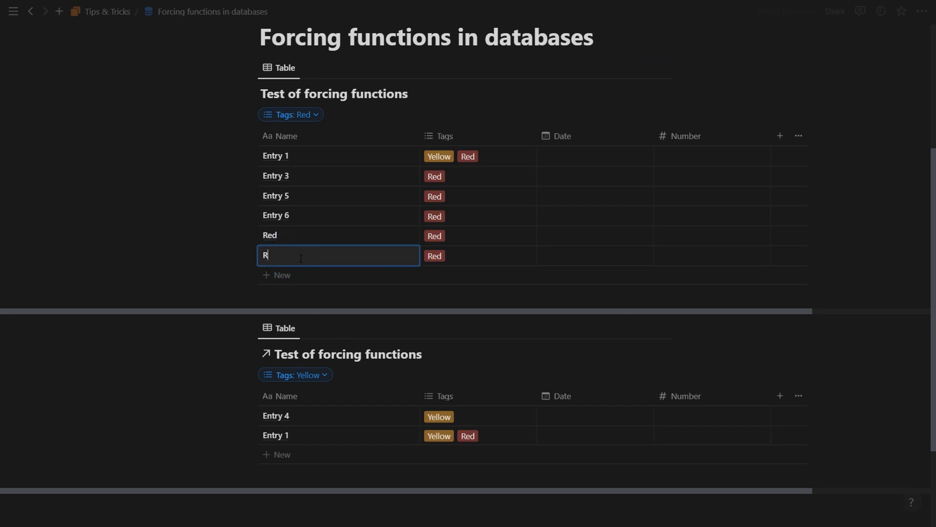
Step: Name the new Red entry 'Red 2' and give it the Yellow tag as well
{"action": "type", "text": "ed 2"}
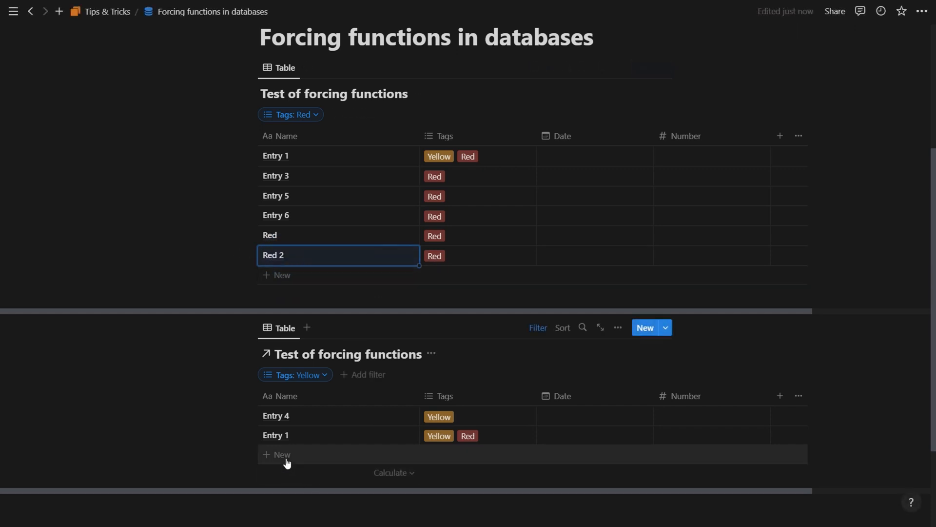
{"action": "type", "text": "Ye"}
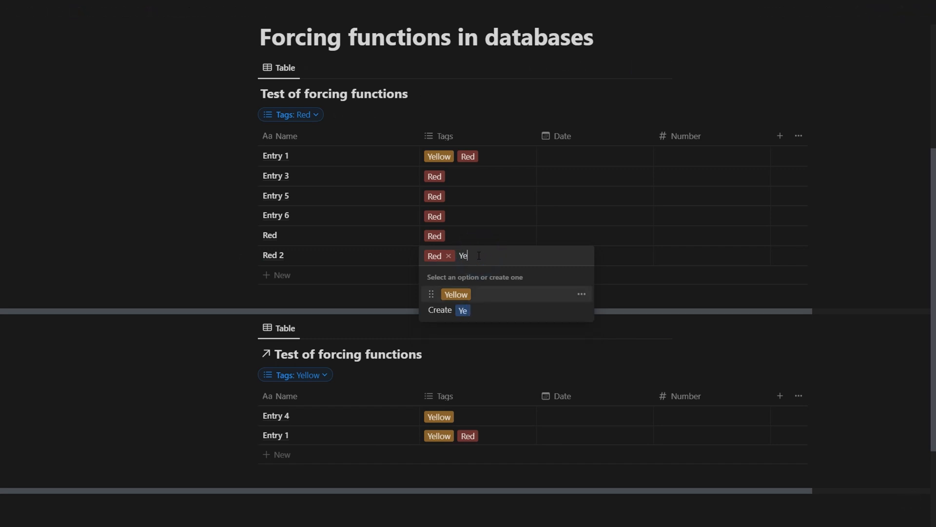
{"action": "left_click", "coordinate": [455, 294]}
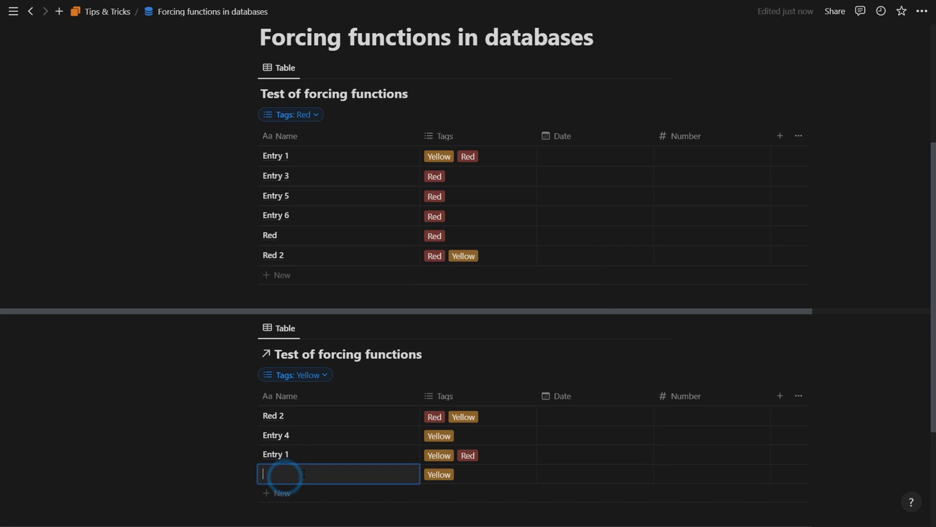
Step: Add an entry named 'Yellow' in the Yellow view and also tag it Red
{"action": "type", "text": "Ye"}
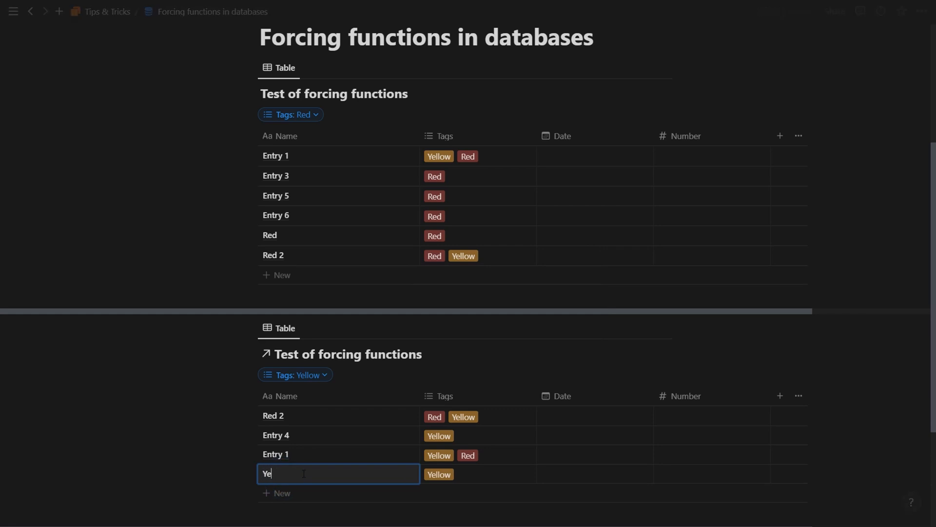
{"action": "type", "text": "llow"}
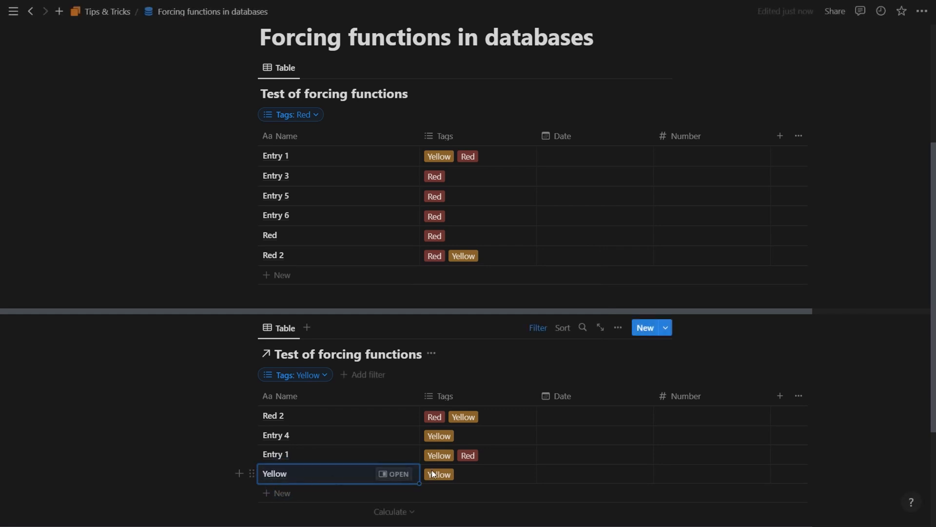
{"action": "mouse_move", "coordinate": [452, 480]}
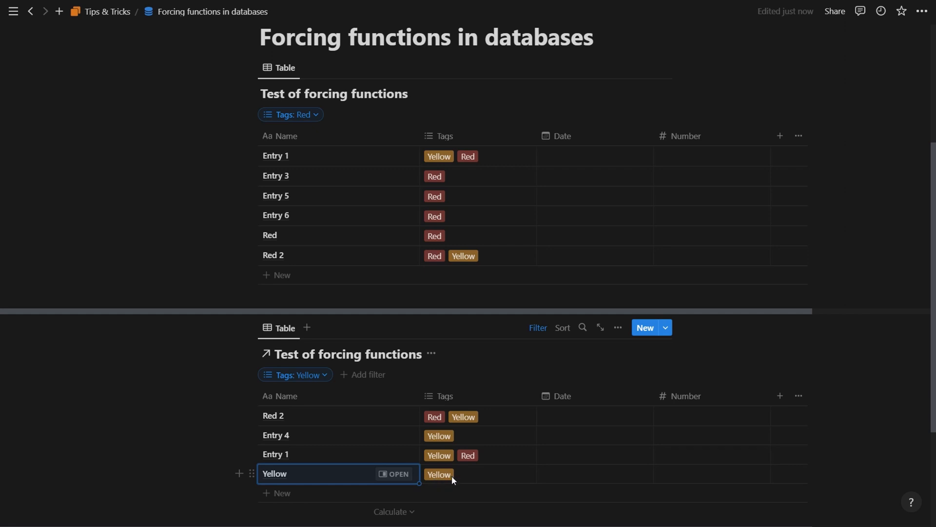
{"action": "left_click", "coordinate": [438, 474]}
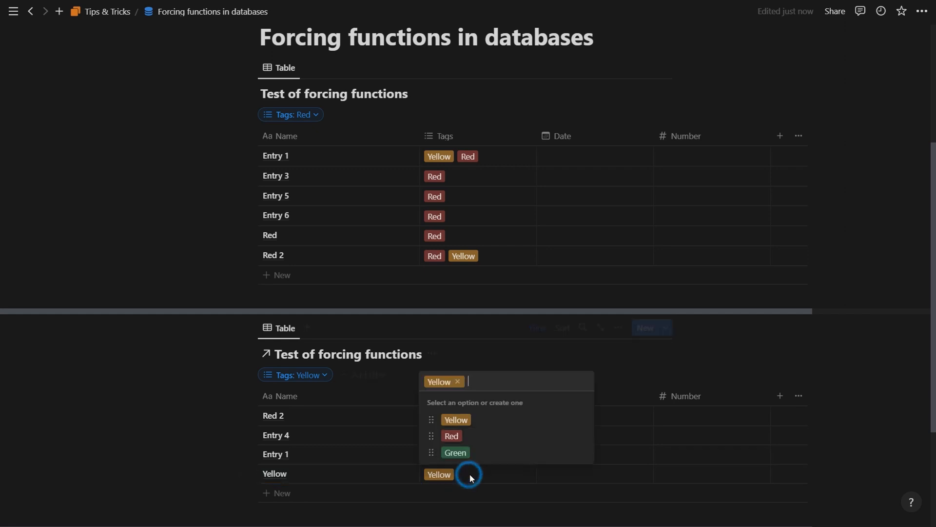
{"action": "left_click", "coordinate": [452, 435]}
{"action": "type", "text": "New entries will b"}
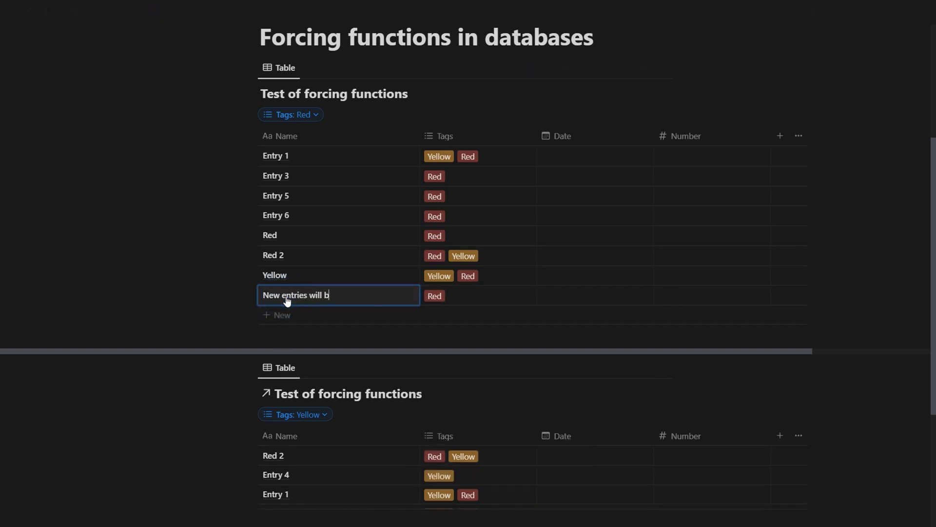
Step: Name new rows 'New entries will be red' and 'New entries will be yellow' in their views
{"action": "type", "text": "e red"}
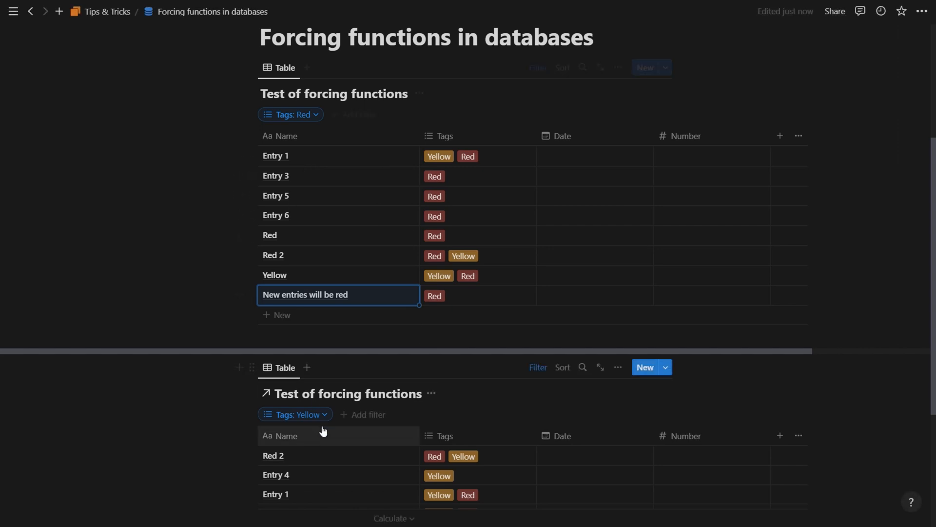
{"action": "scroll", "scroll_direction": "down", "scroll_amount": 3}
{"action": "type", "text": "New entries will be"}
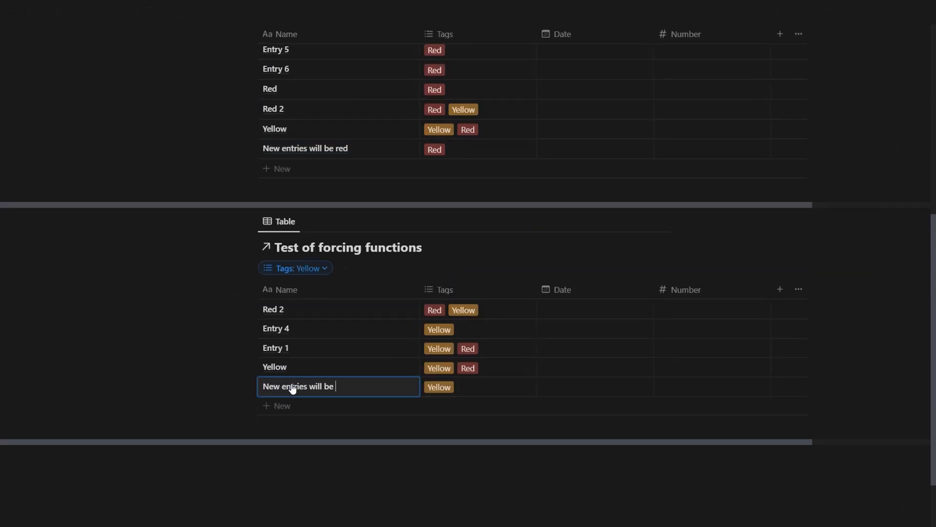
{"action": "type", "text": "yellow"}
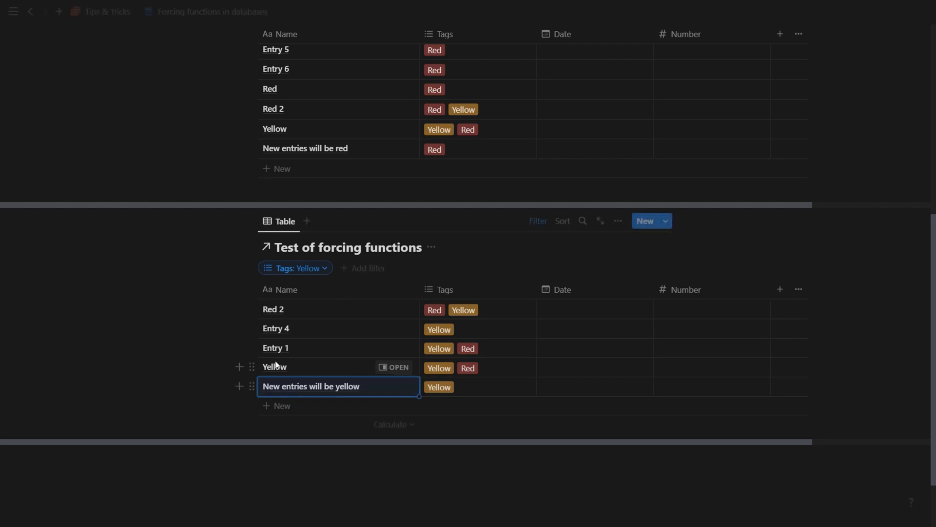